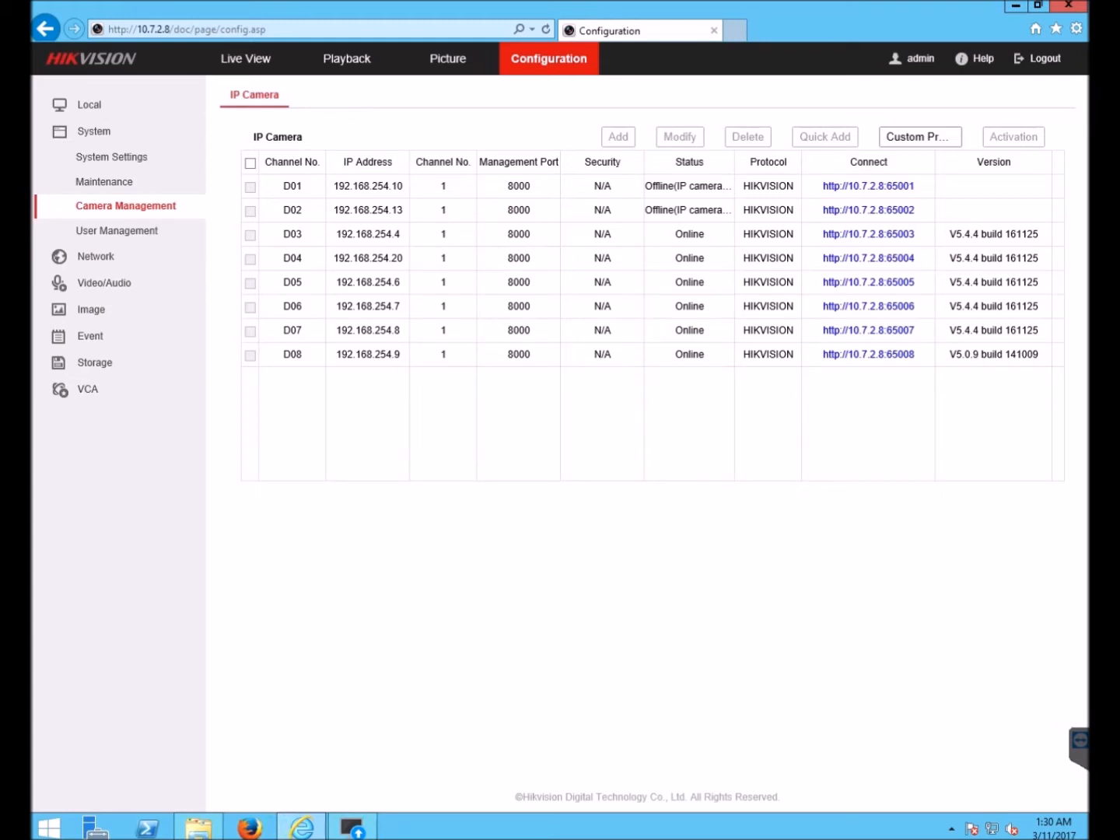
{"action": "mouse_move", "coordinate": [195, 465]}
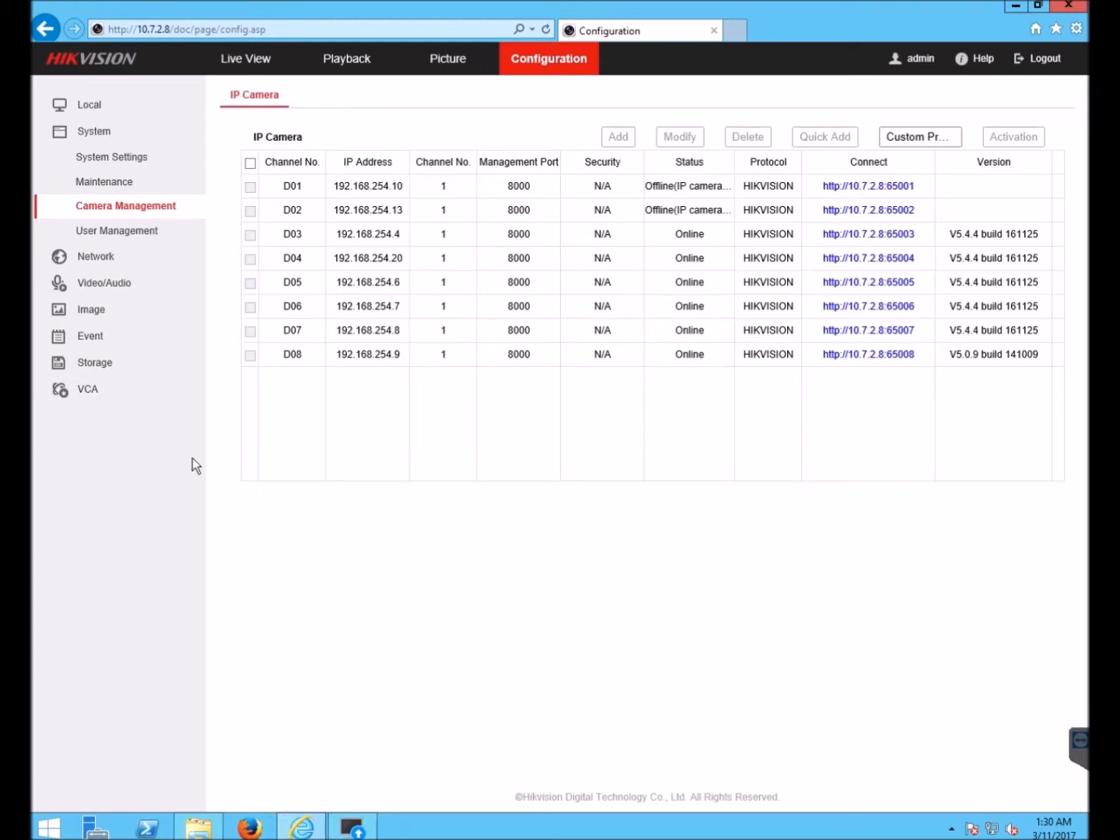
{"action": "mouse_move", "coordinate": [421, 250]}
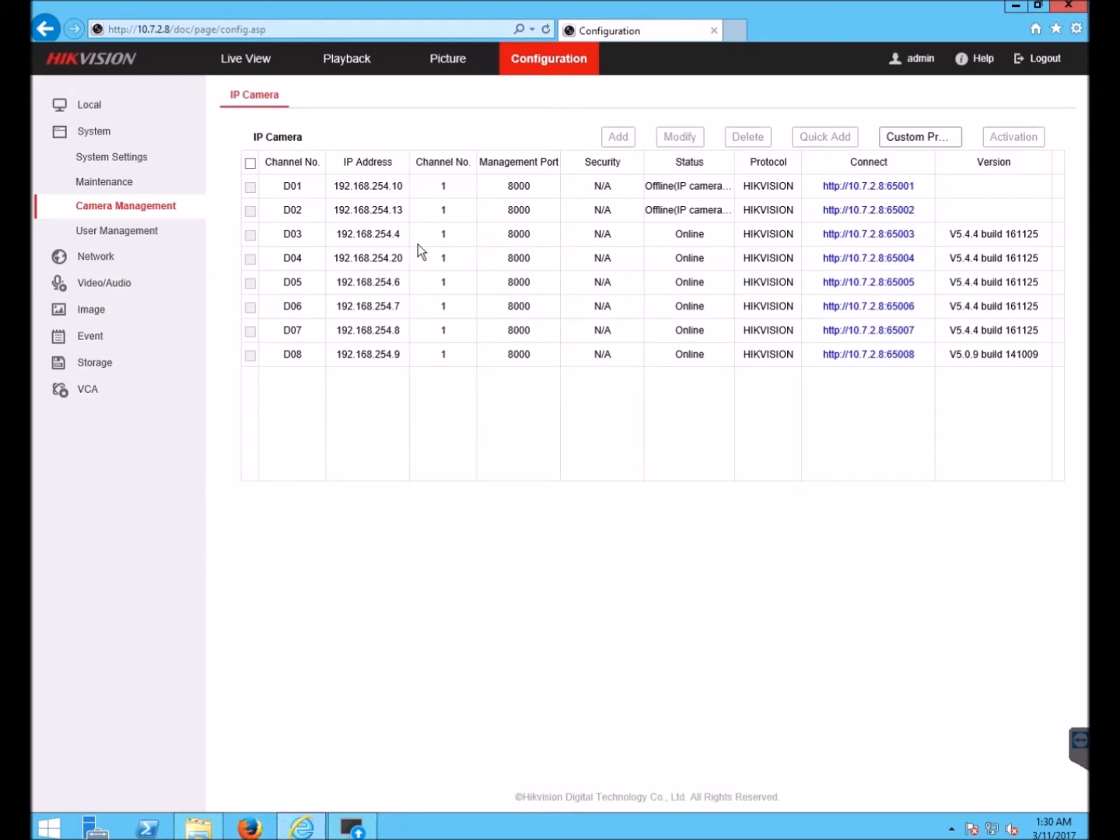
{"action": "mouse_move", "coordinate": [219, 154]}
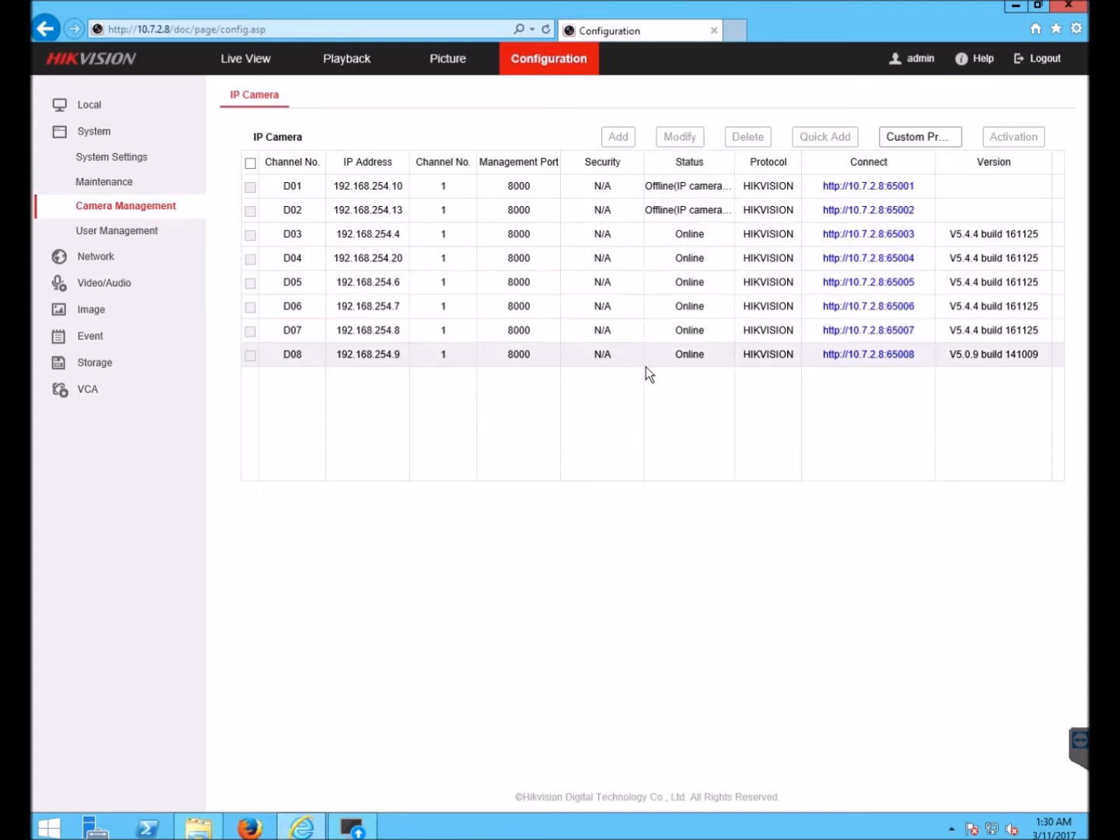
{"action": "mouse_move", "coordinate": [970, 363]}
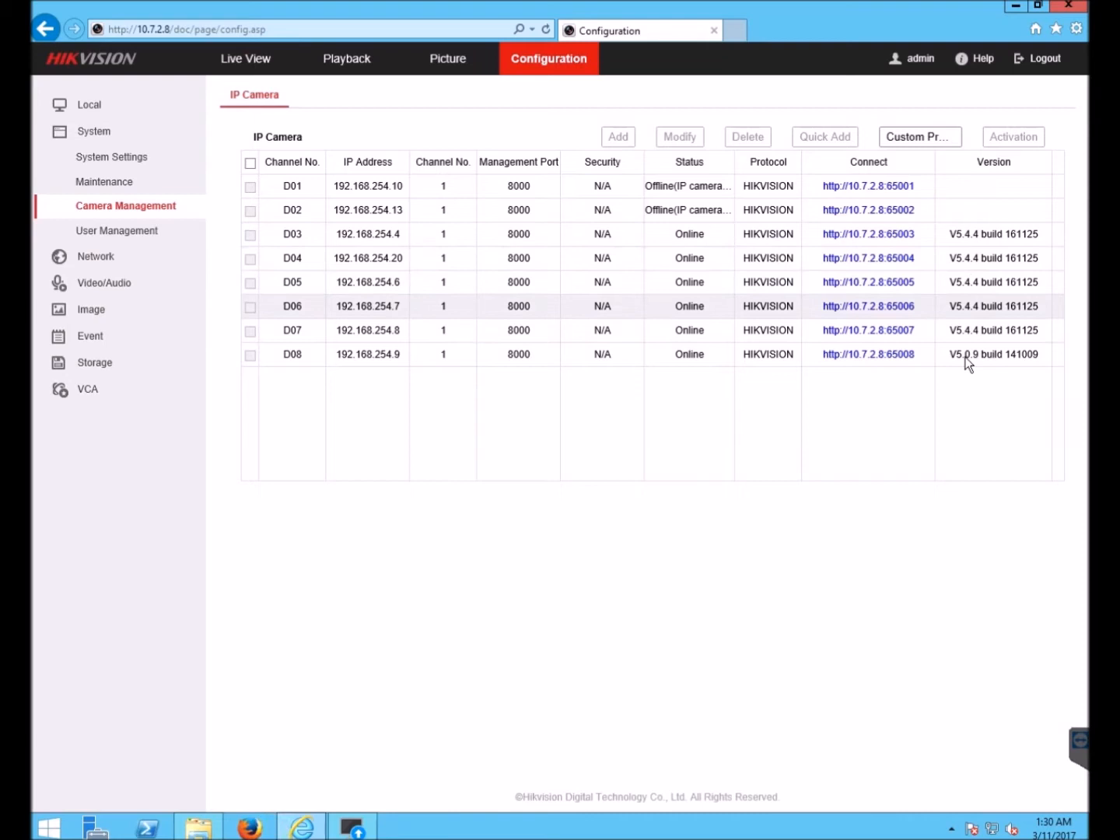
{"action": "mouse_move", "coordinate": [960, 294]}
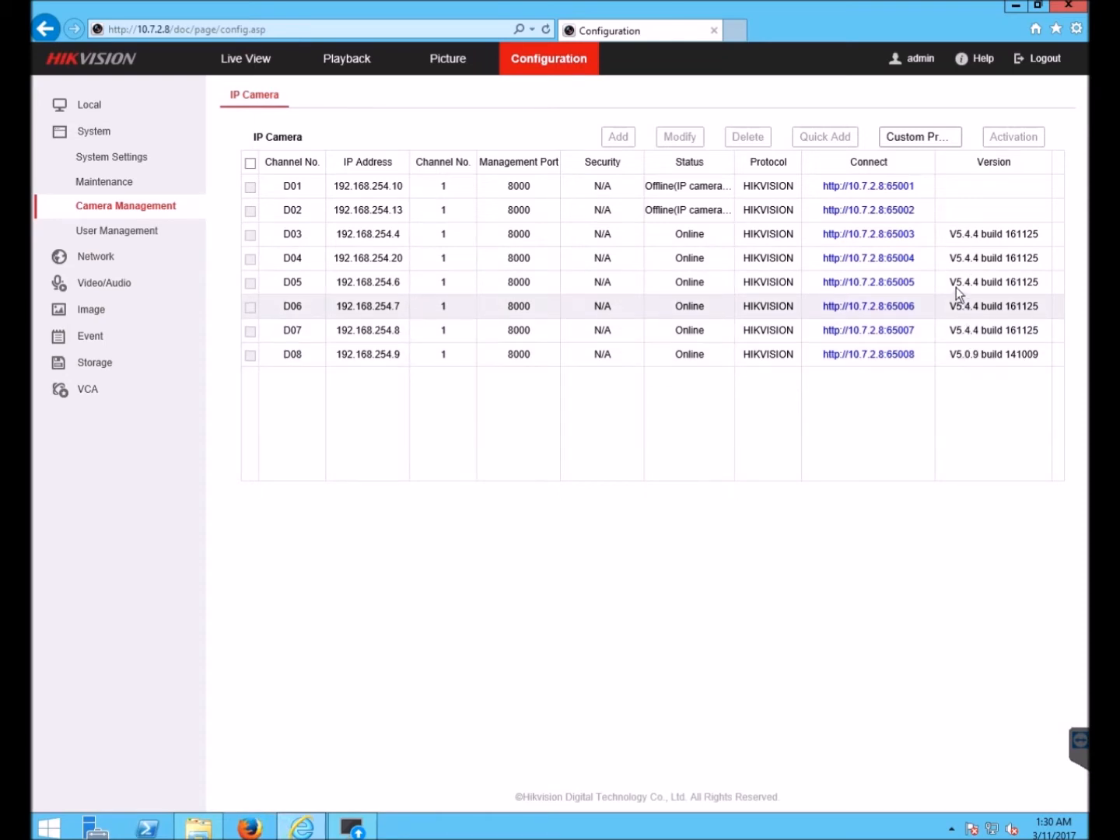
{"action": "mouse_move", "coordinate": [969, 243]}
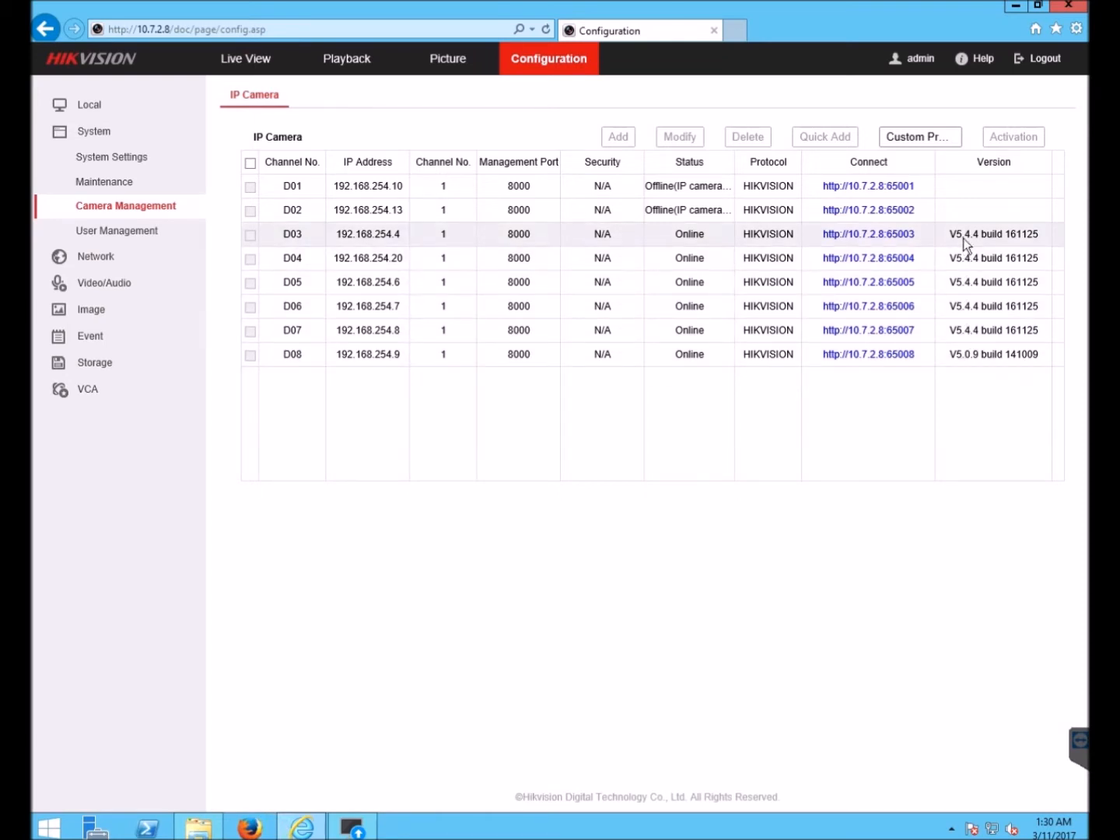
{"action": "mouse_move", "coordinate": [315, 241]}
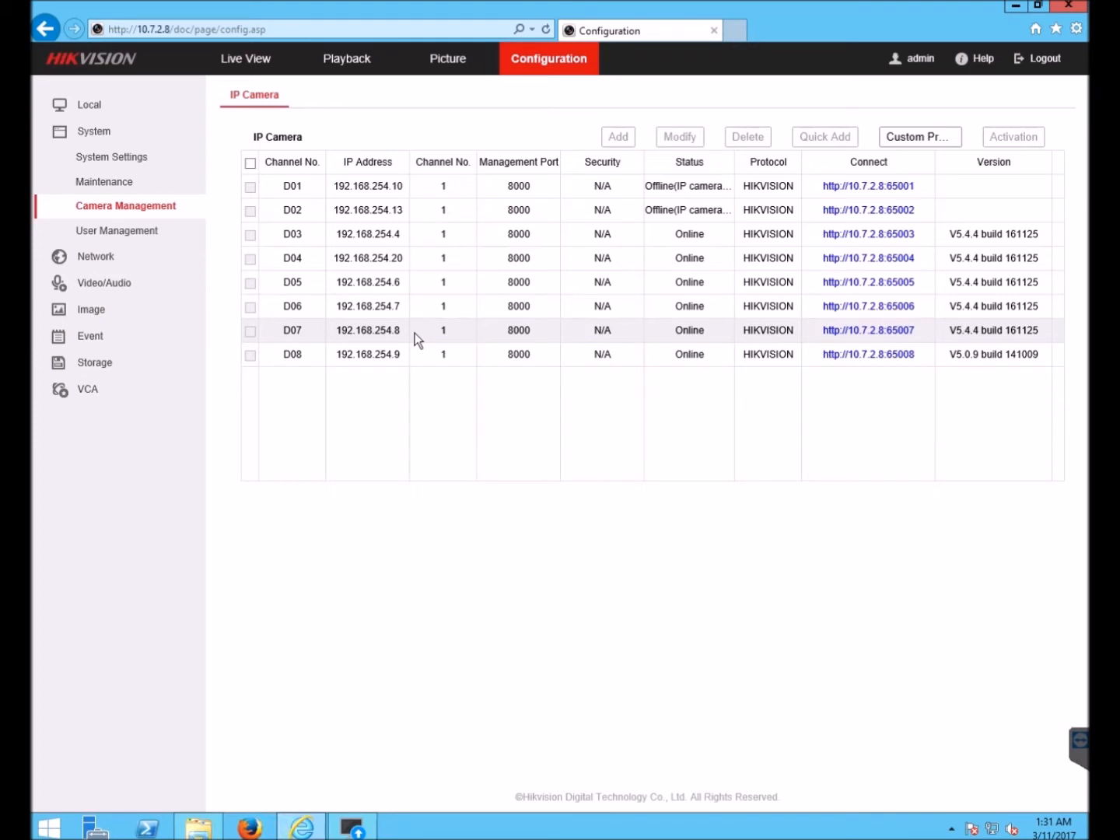
{"action": "mouse_move", "coordinate": [392, 673]}
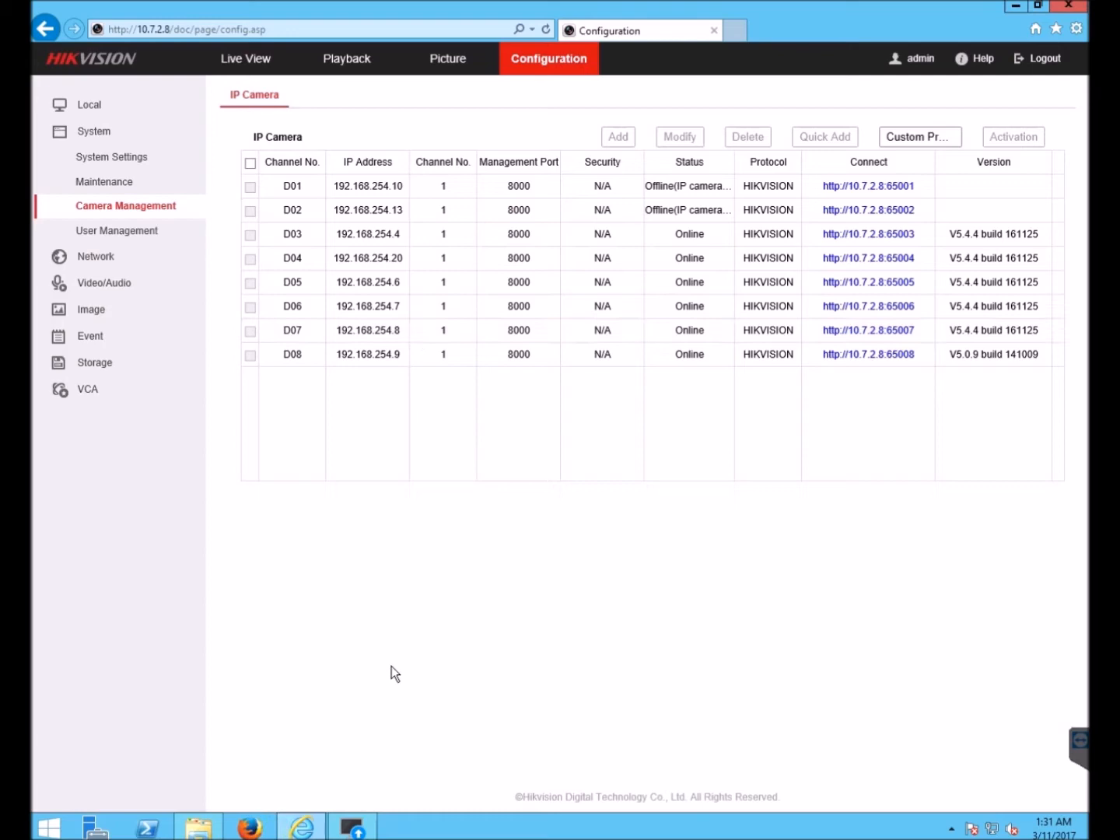
Step: Switch to Batch Configuration and select the gear for NVR device 033 at 10.7.2.8
{"action": "left_click", "coordinate": [352, 826]}
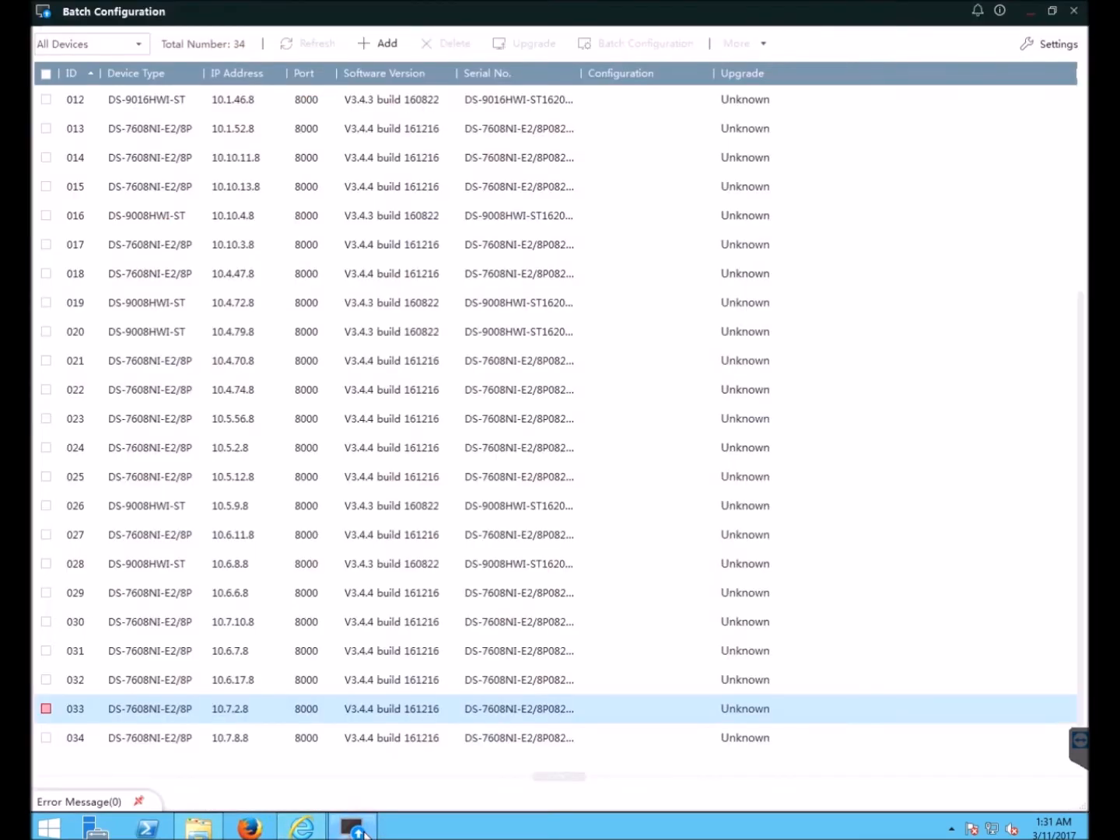
{"action": "mouse_move", "coordinate": [239, 715]}
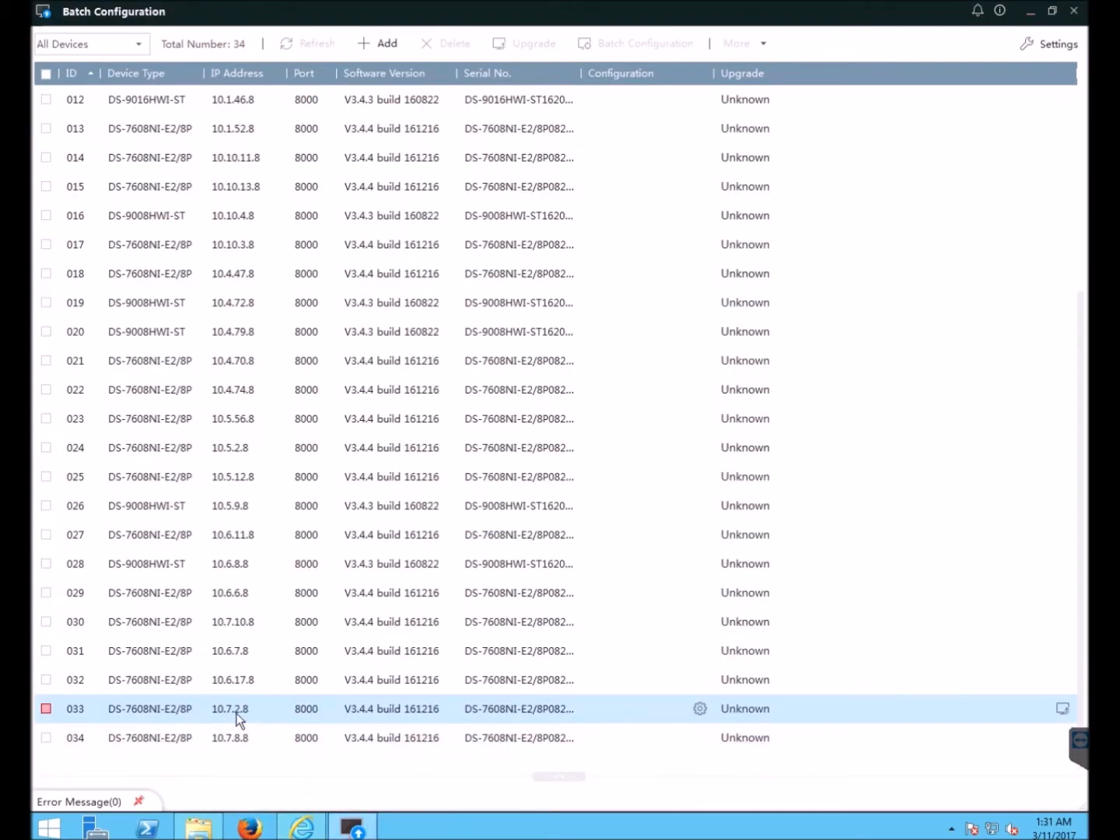
{"action": "mouse_move", "coordinate": [249, 719]}
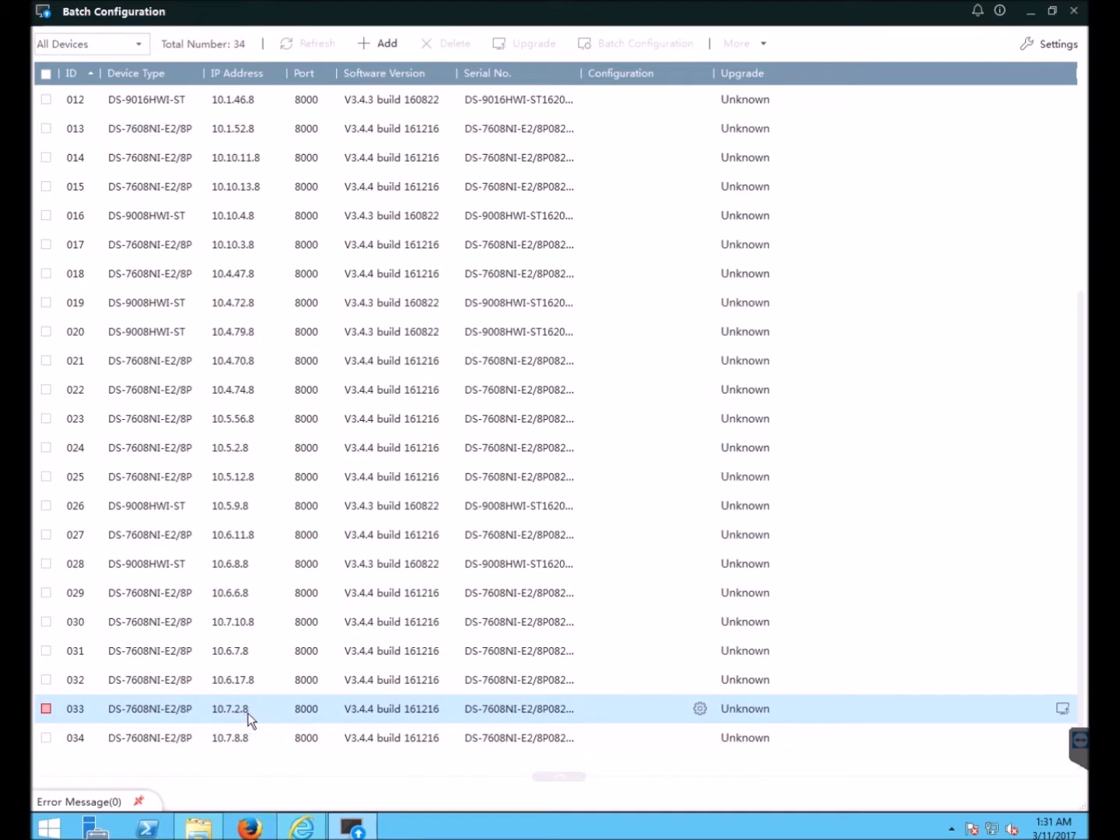
{"action": "mouse_move", "coordinate": [346, 716]}
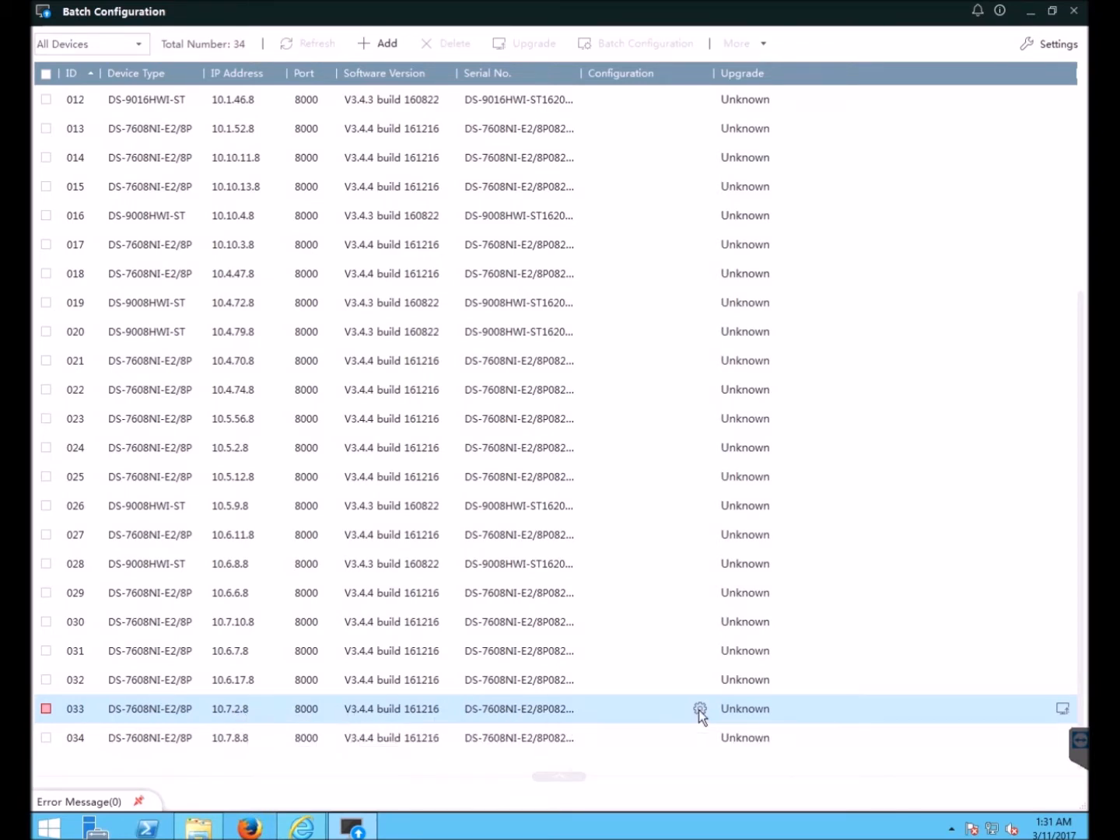
{"action": "left_click", "coordinate": [699, 709]}
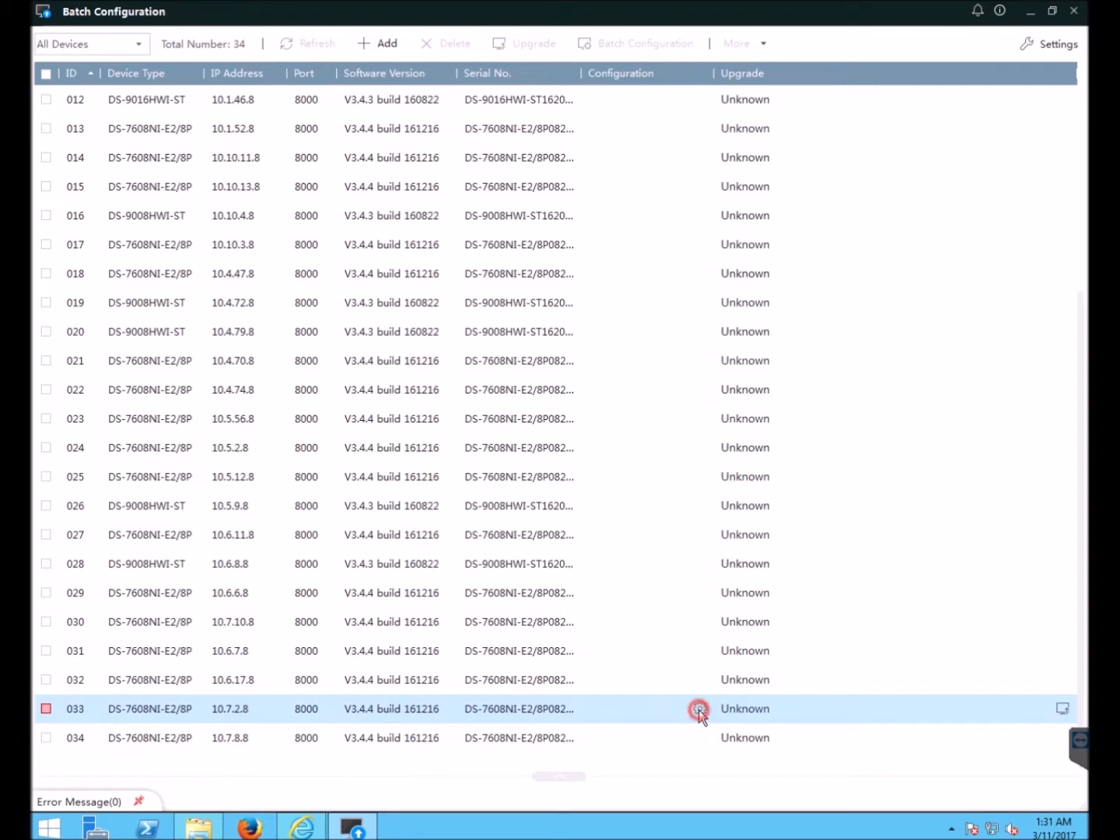
Step: Open Remote Configuration for NVR 033 on its Device Information page
{"action": "left_click", "coordinate": [699, 708]}
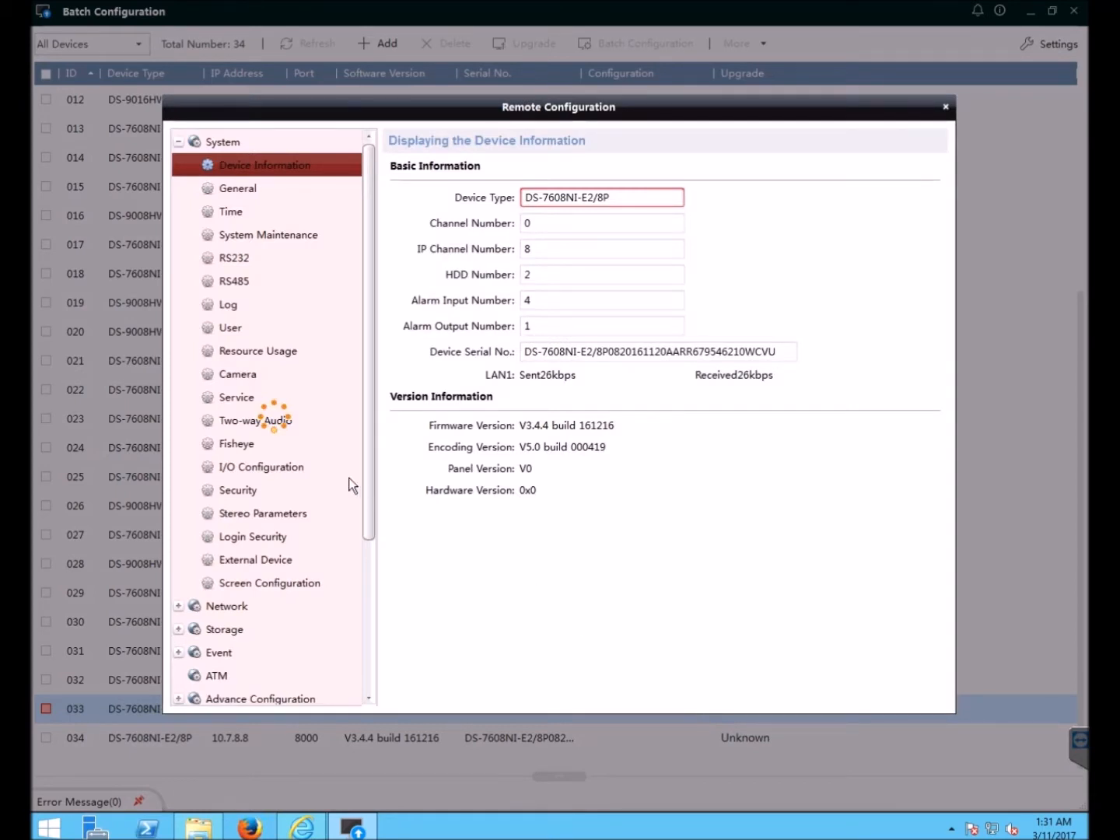
{"action": "mouse_move", "coordinate": [302, 439]}
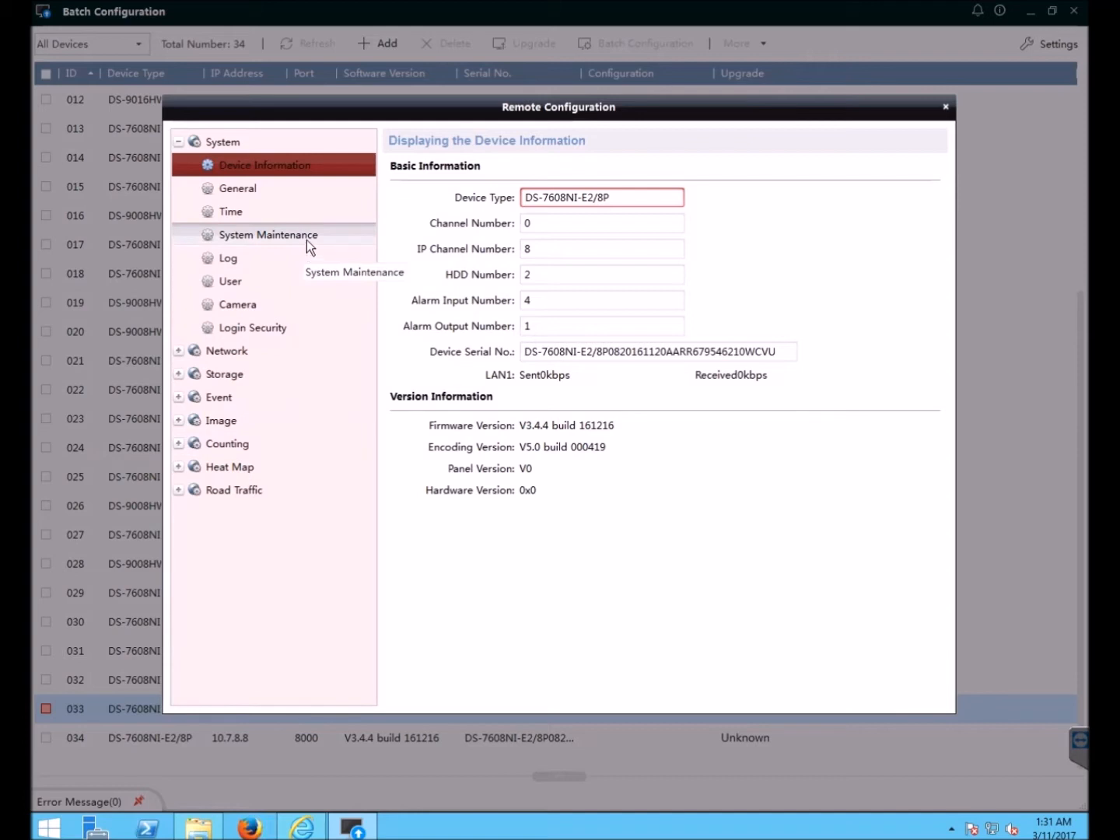
Step: Go to System > System Maintenance in NVR 033's Remote Configuration
{"action": "left_click", "coordinate": [268, 234]}
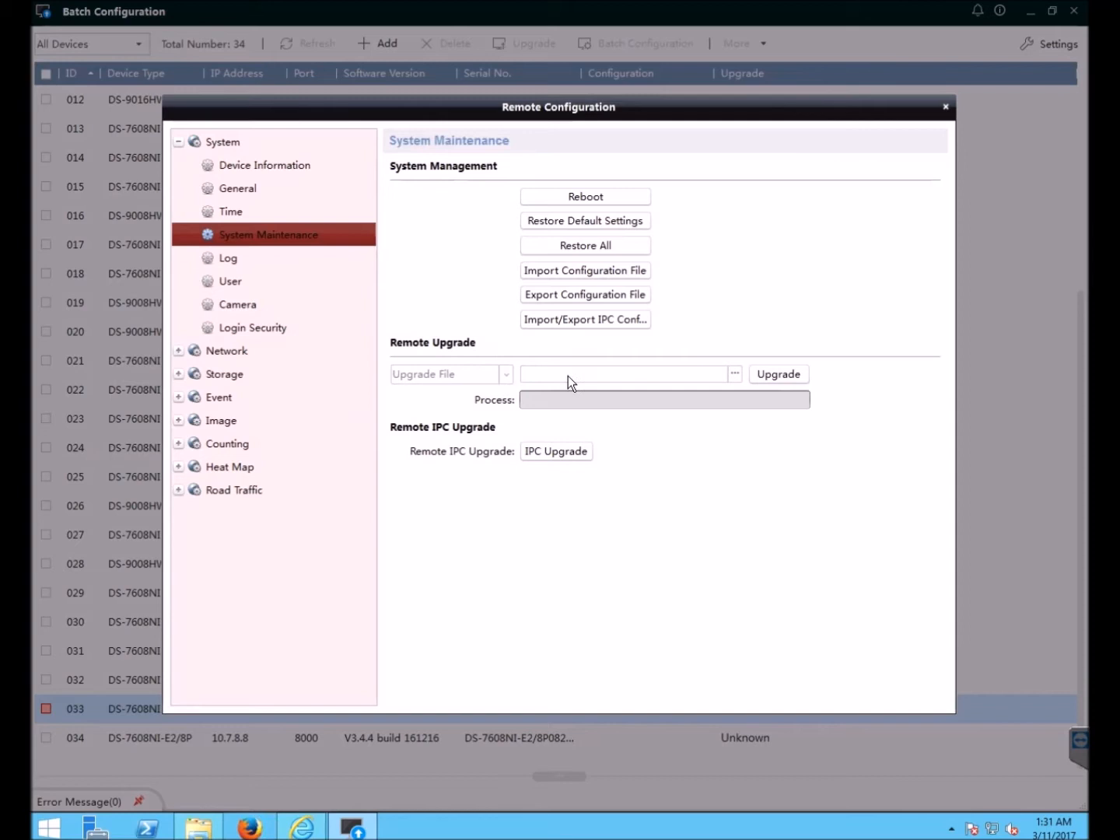
{"action": "left_click", "coordinate": [626, 374]}
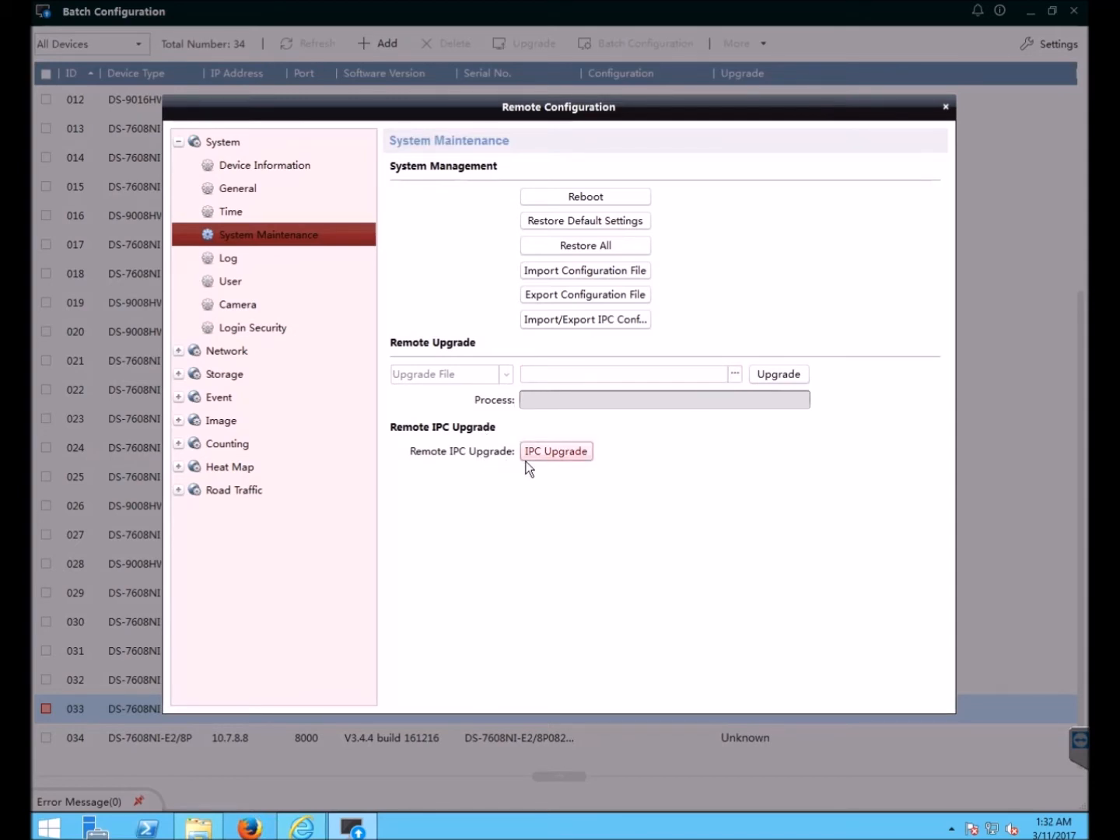
{"action": "mouse_move", "coordinate": [580, 466]}
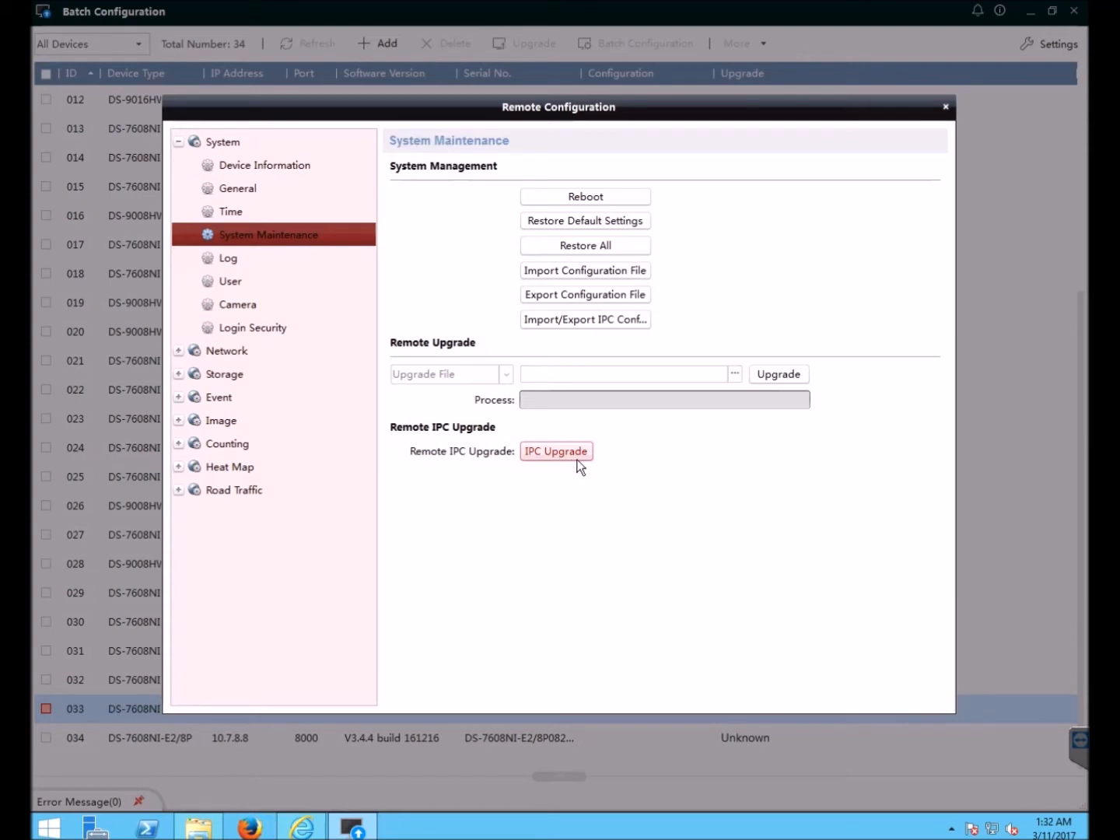
{"action": "mouse_move", "coordinate": [589, 461]}
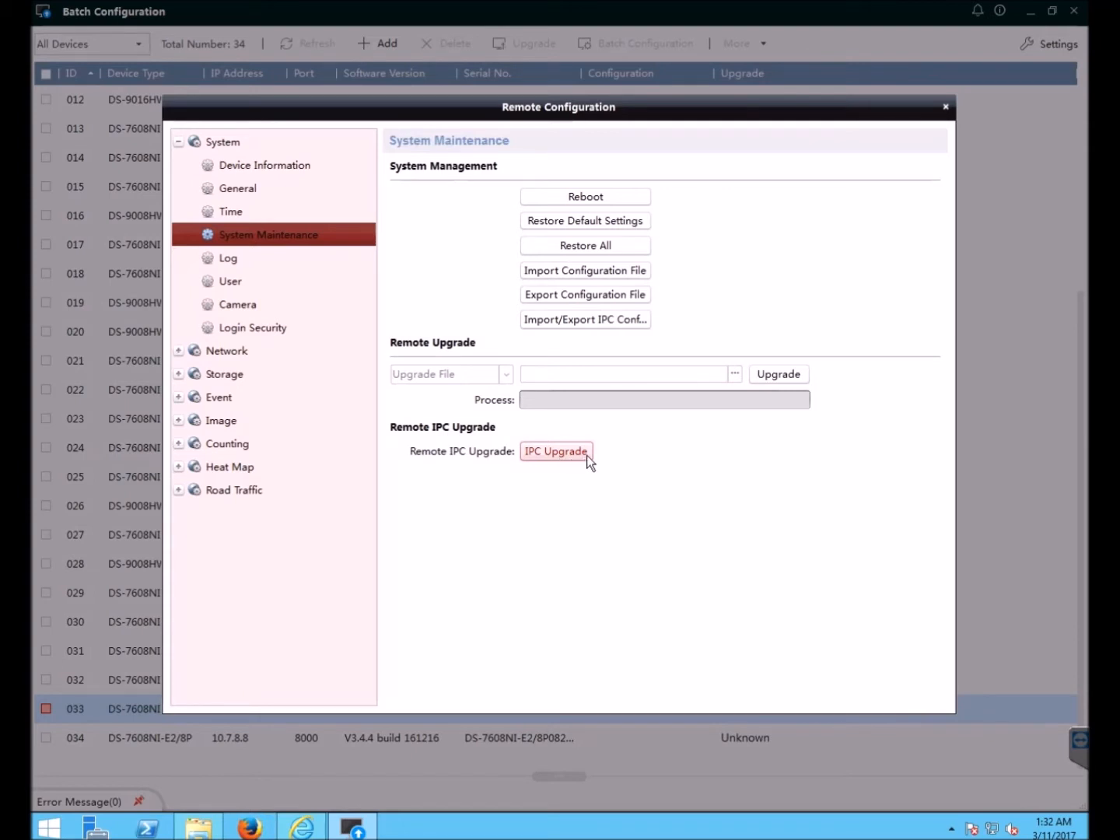
Step: Open IPC Upgrade, exclude Camera08 from the camera list, and browse for the upgrade file
{"action": "left_click", "coordinate": [555, 451]}
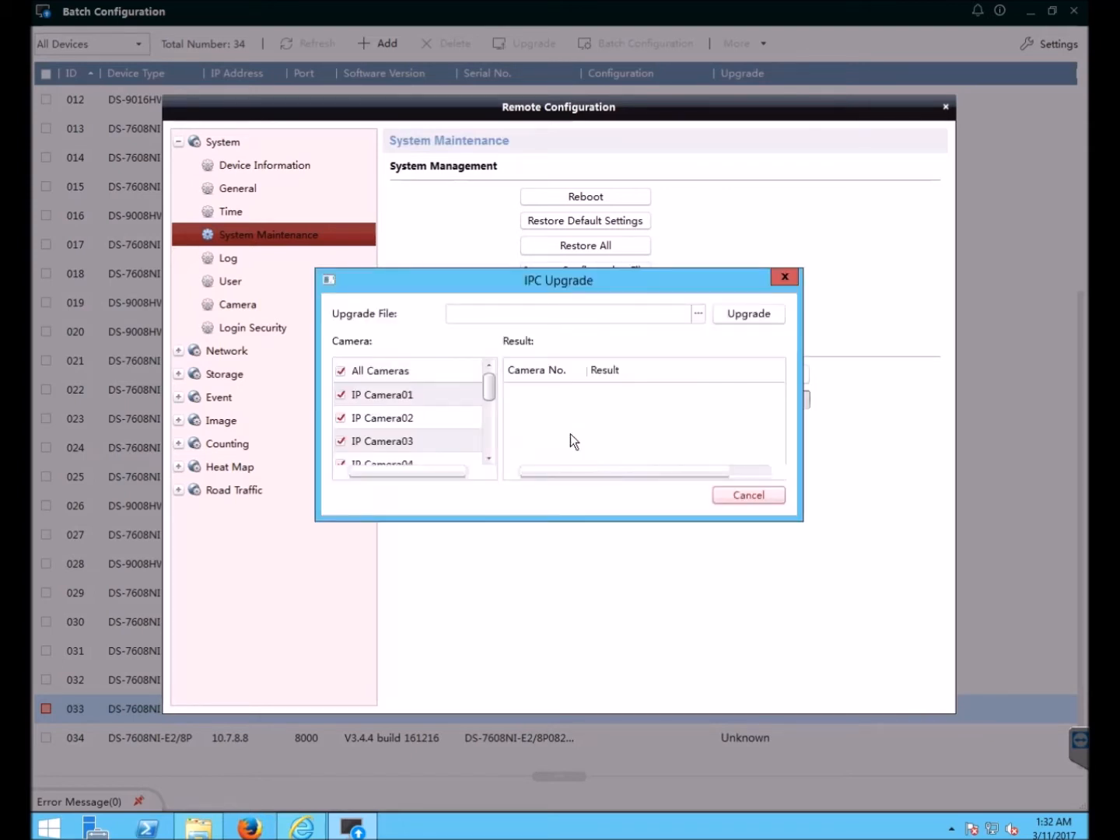
{"action": "mouse_move", "coordinate": [491, 389]}
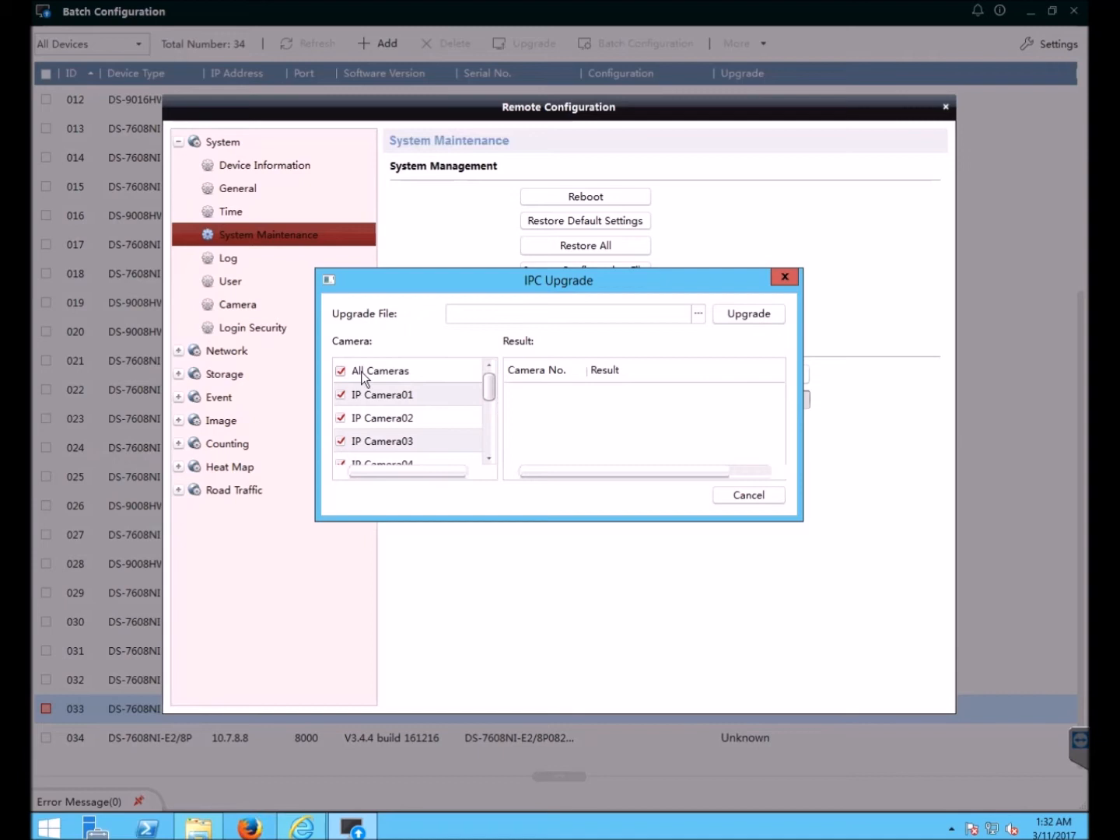
{"action": "mouse_move", "coordinate": [652, 347]}
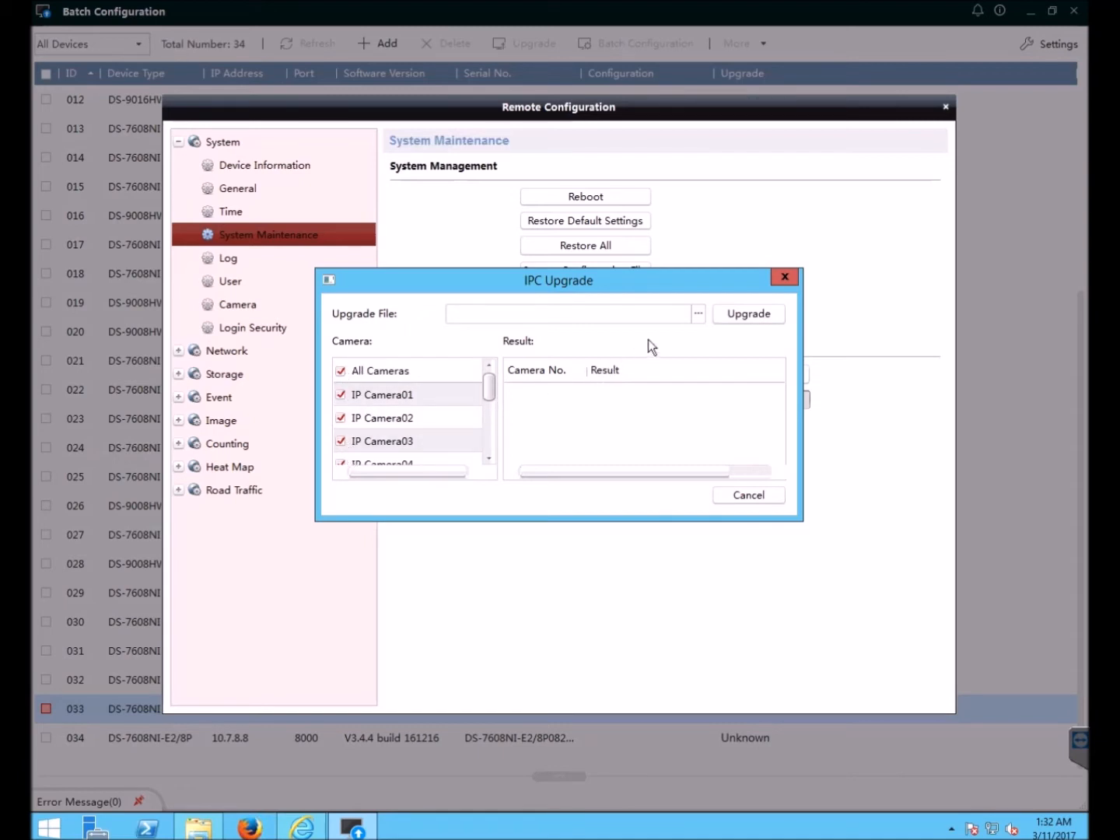
{"action": "mouse_move", "coordinate": [493, 409]}
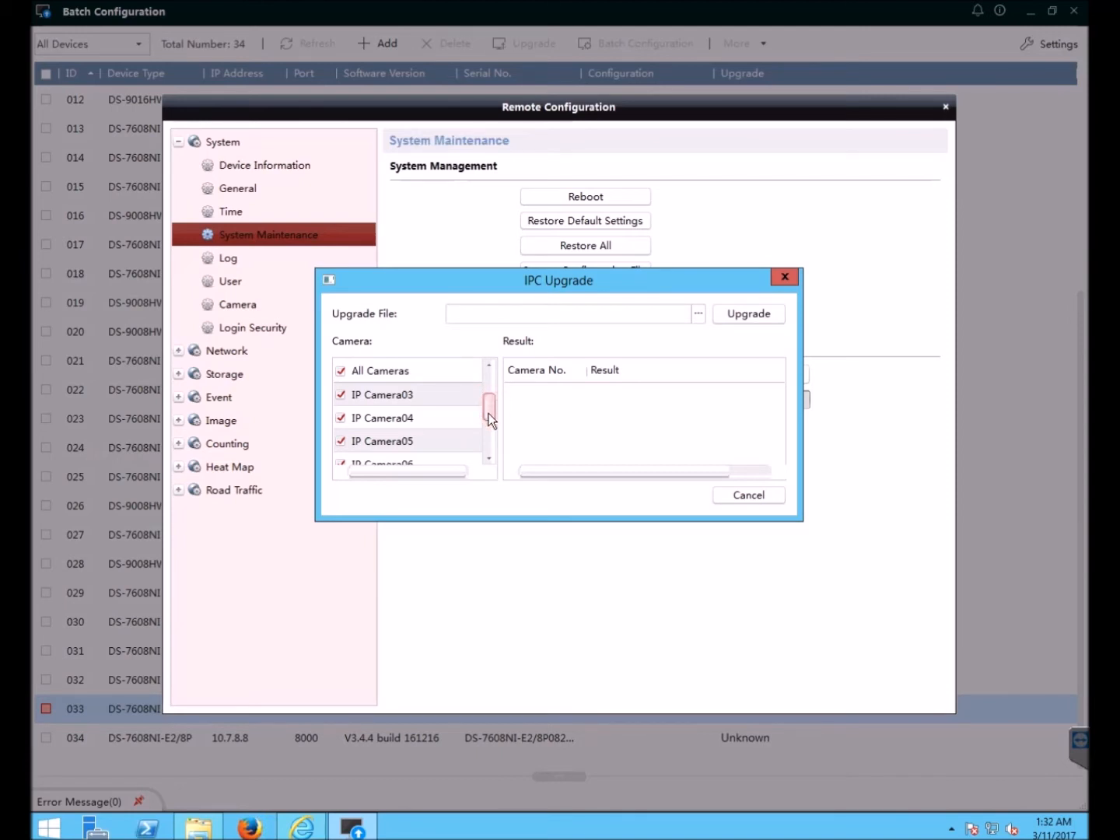
{"action": "scroll", "scroll_direction": "down", "scroll_amount": 3}
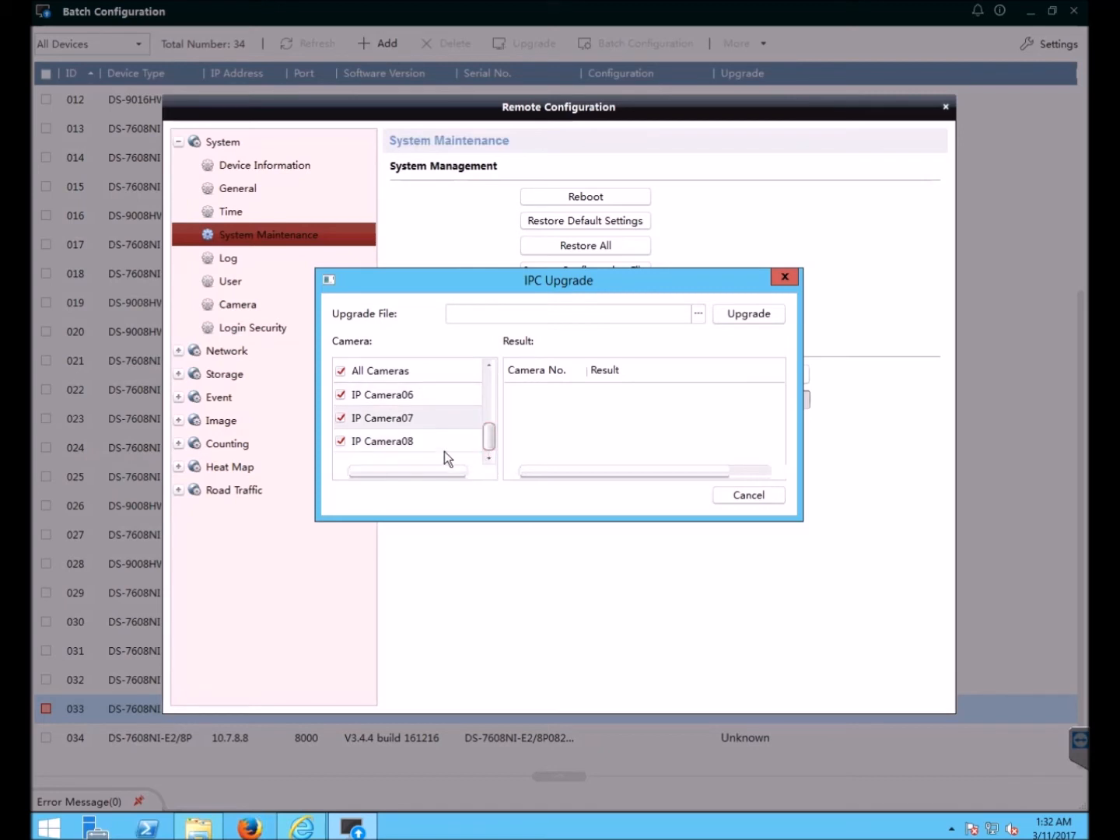
{"action": "left_click", "coordinate": [341, 441]}
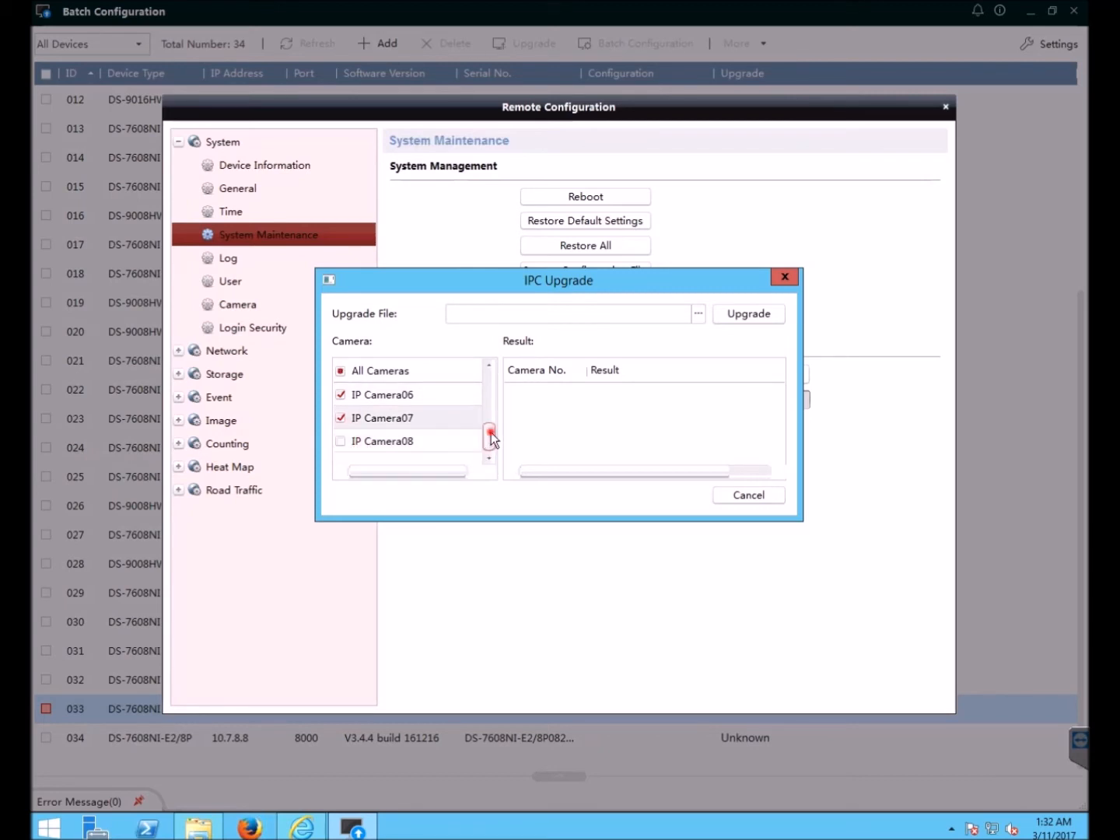
{"action": "scroll", "scroll_direction": "up", "scroll_amount": 3}
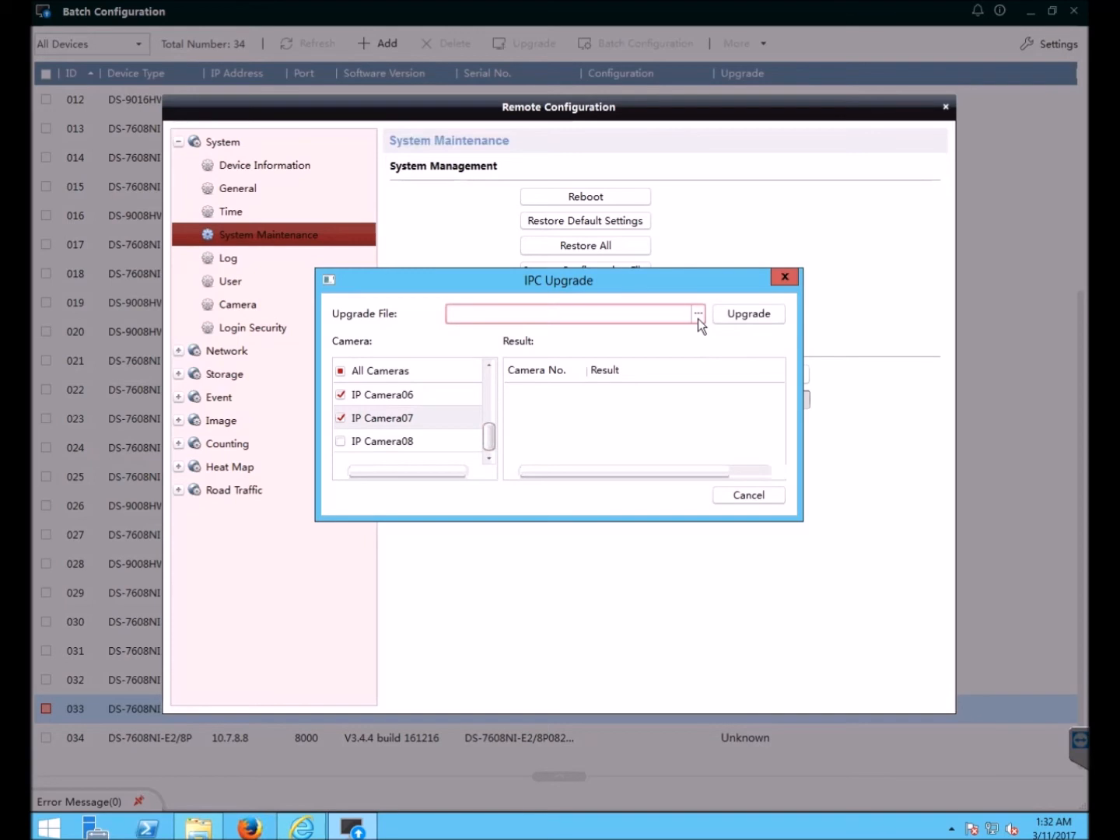
{"action": "left_click", "coordinate": [697, 314]}
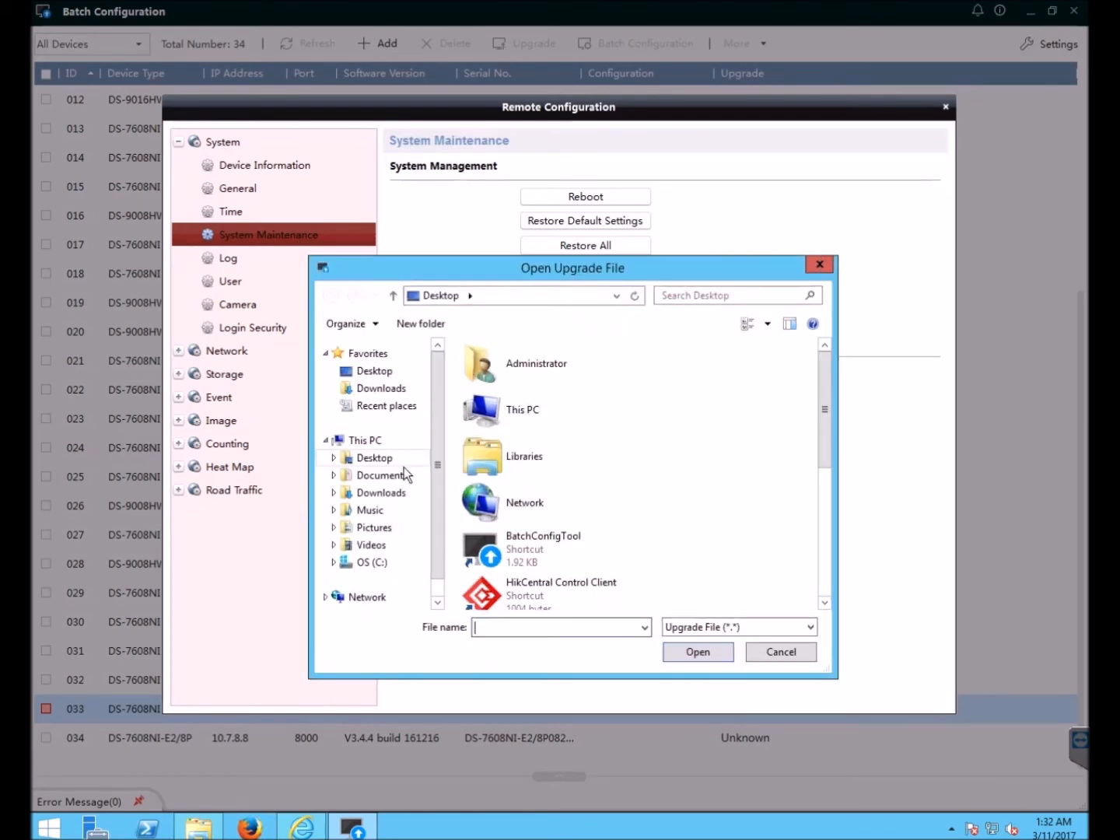
Step: Choose digicap.dav from Documents > IPC VP 2xx2 v5.4.5_170124 as the upgrade file
{"action": "left_click", "coordinate": [381, 474]}
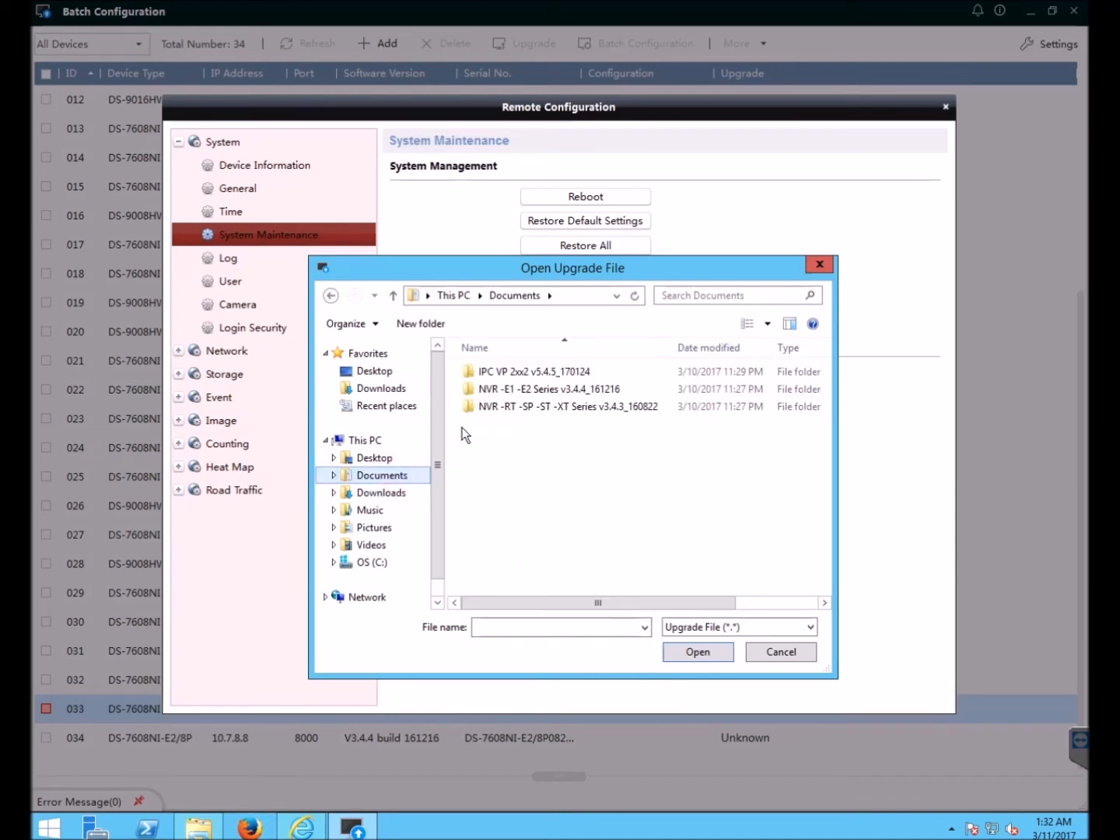
{"action": "mouse_move", "coordinate": [506, 377]}
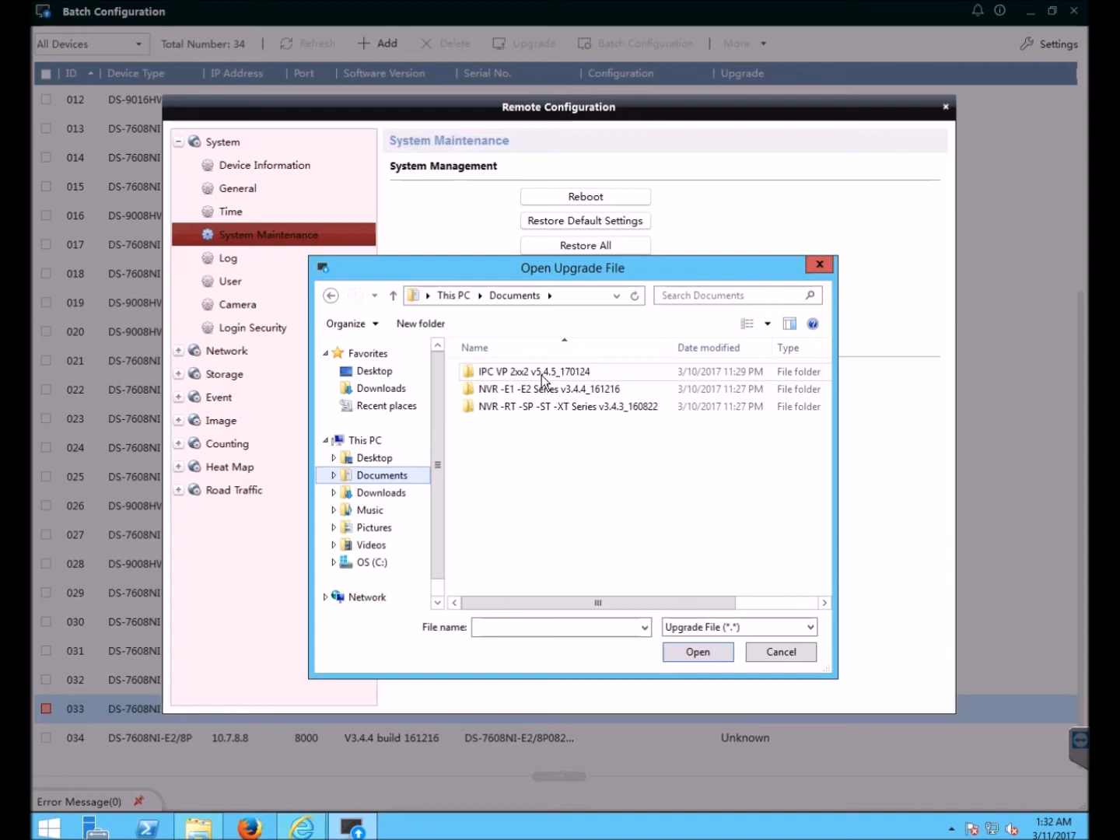
{"action": "double_click", "coordinate": [545, 371]}
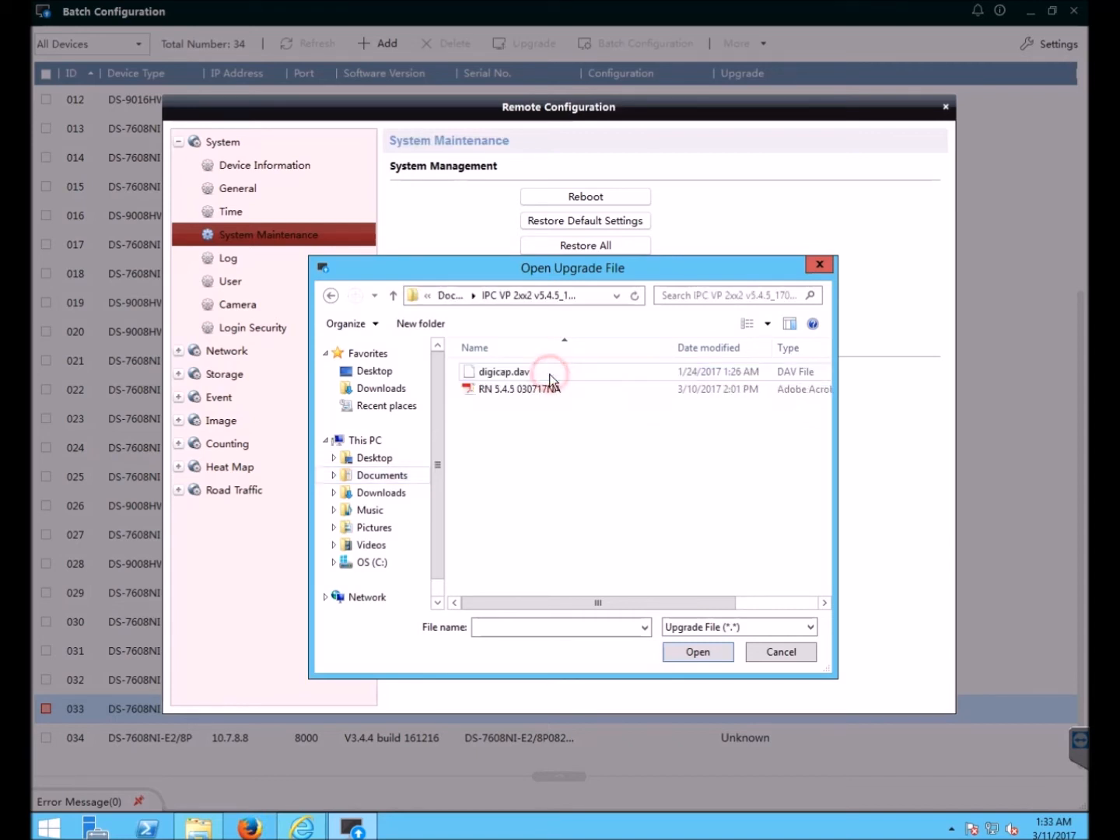
{"action": "mouse_move", "coordinate": [544, 381]}
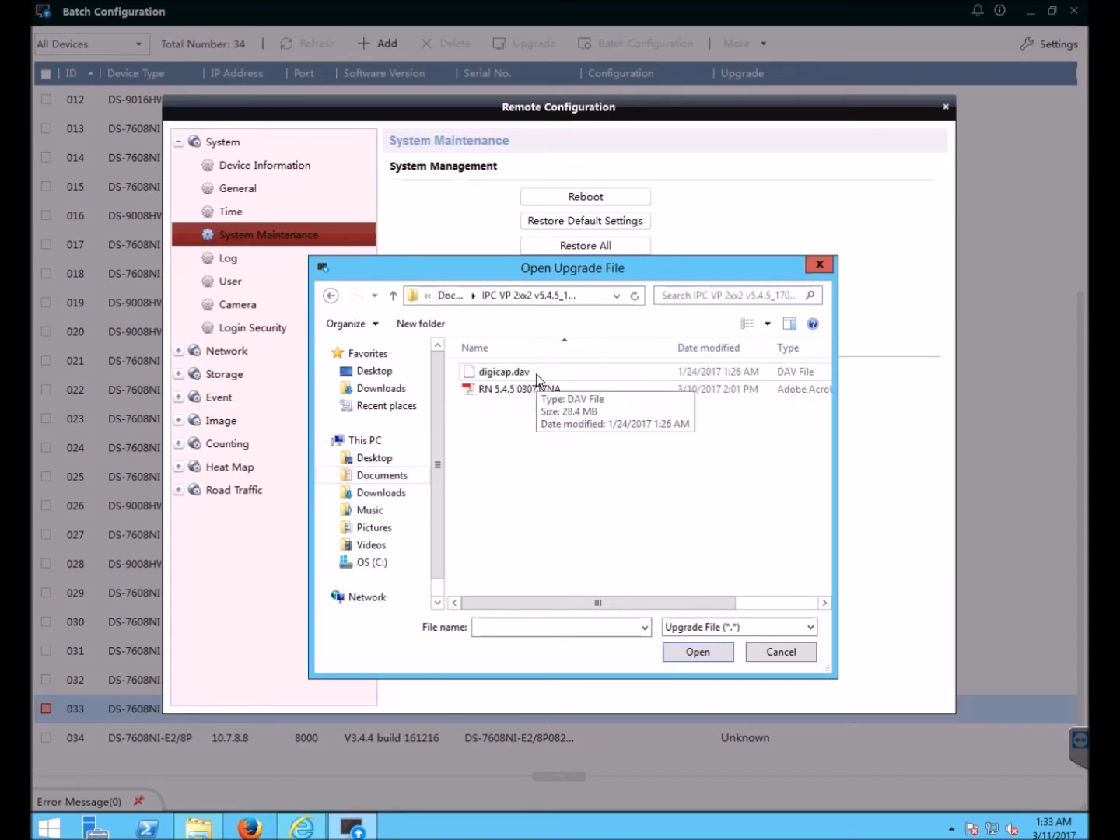
{"action": "left_click", "coordinate": [504, 372]}
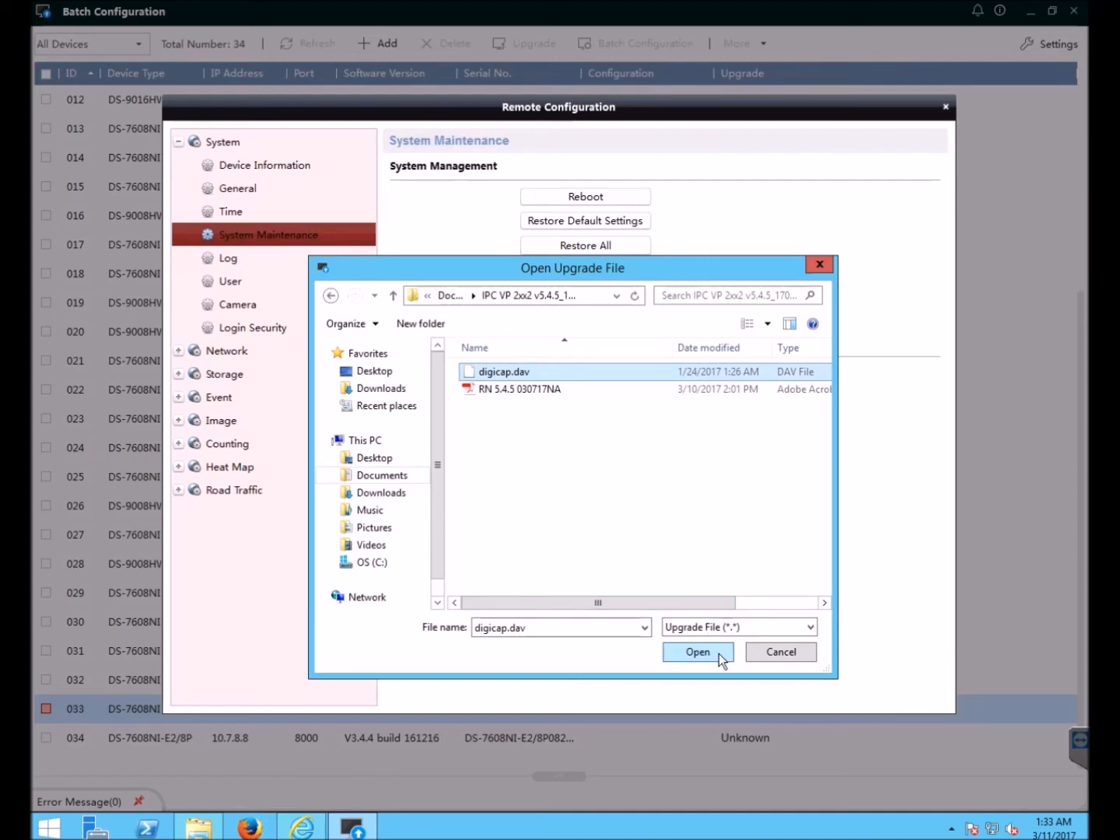
{"action": "left_click", "coordinate": [697, 652]}
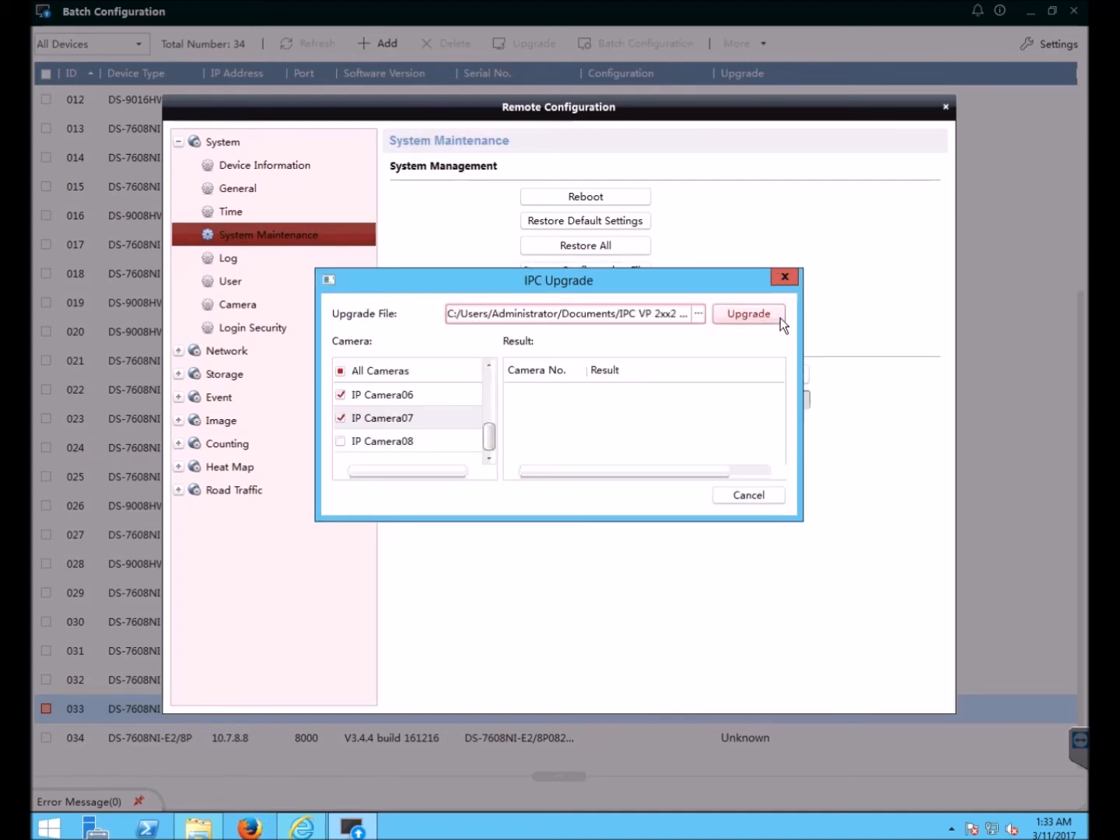
Step: Start the IPC upgrade and scroll the results to check the Upgrading Succeeded statuses
{"action": "left_click", "coordinate": [748, 314]}
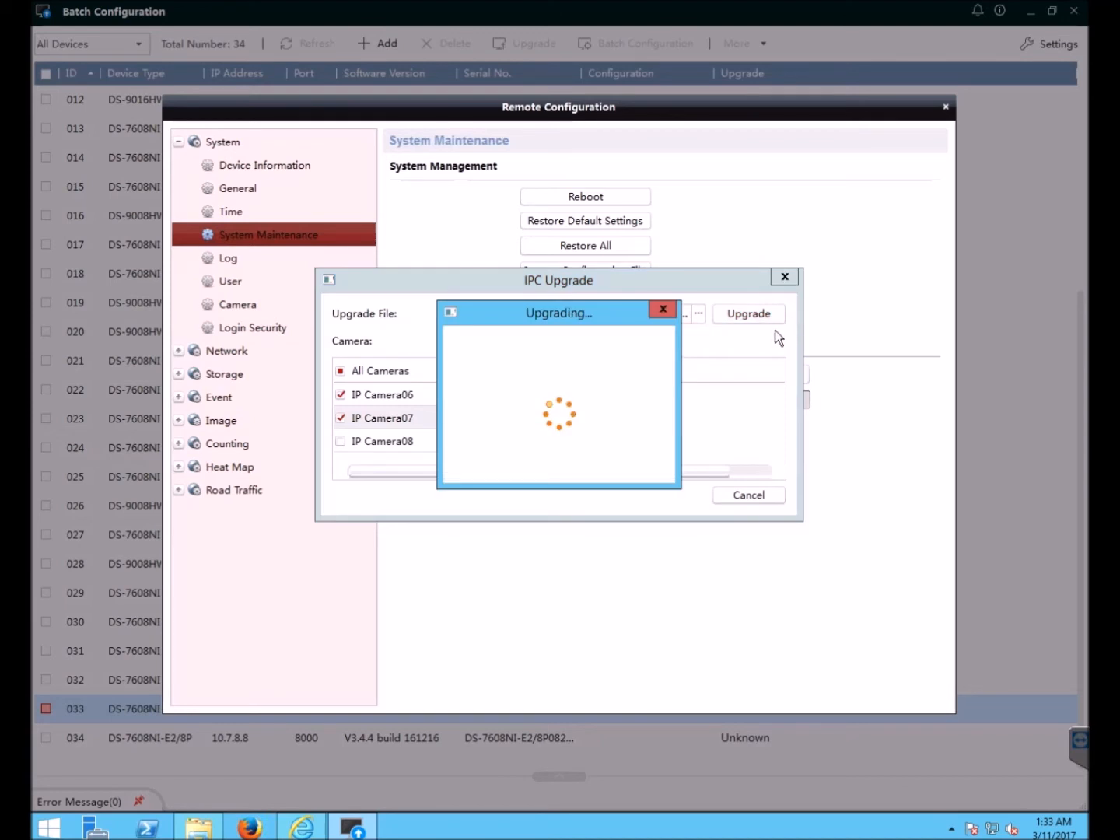
{"action": "mouse_move", "coordinate": [768, 351]}
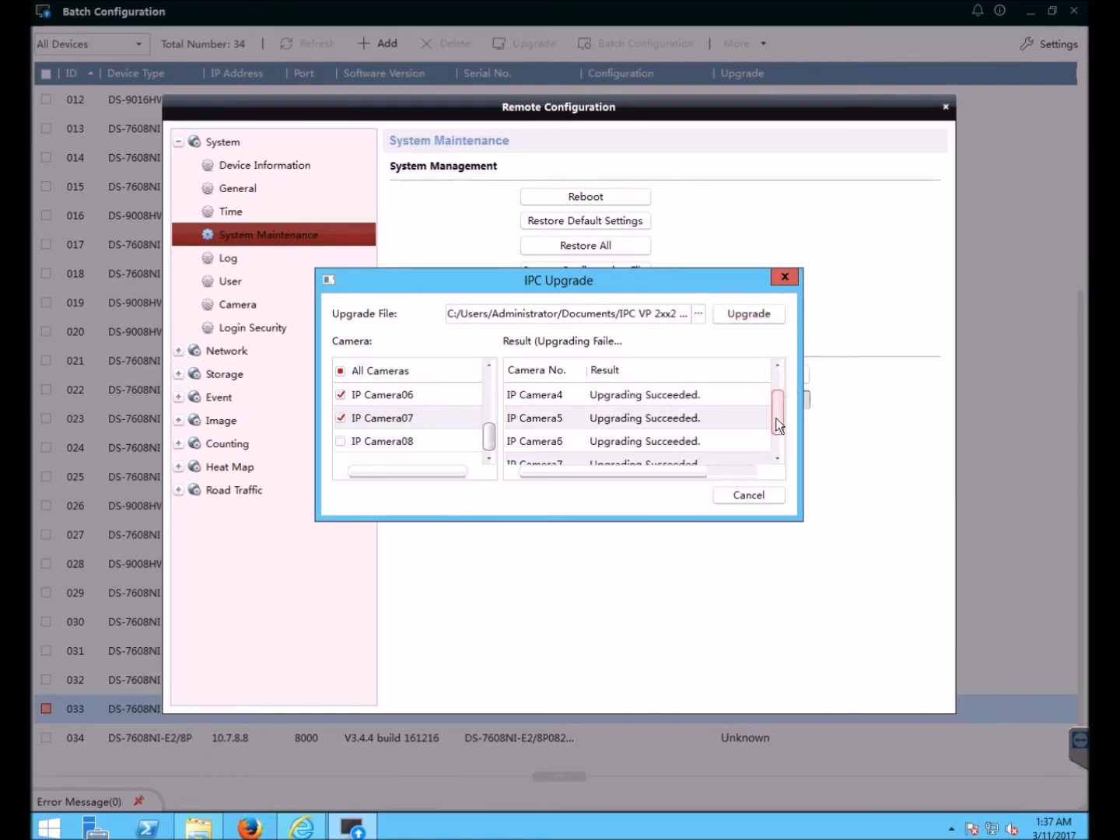
{"action": "scroll", "scroll_direction": "down", "scroll_amount": 3}
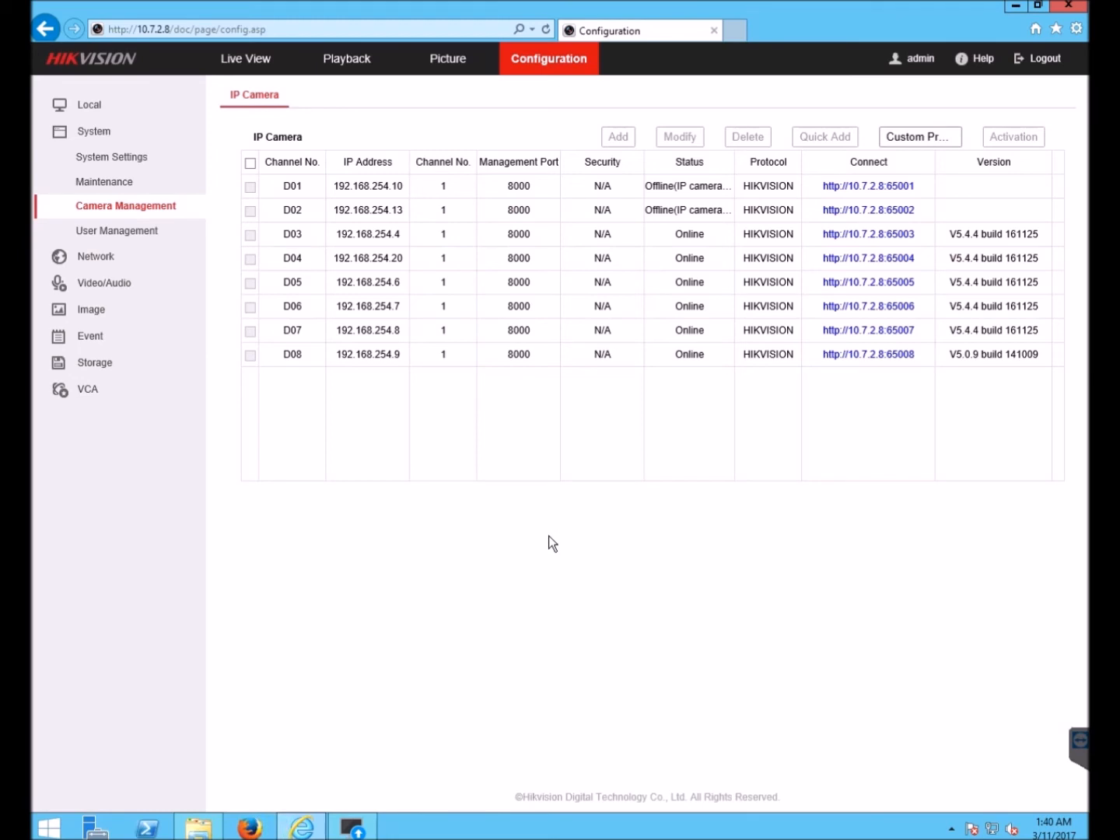
{"action": "mouse_move", "coordinate": [576, 516]}
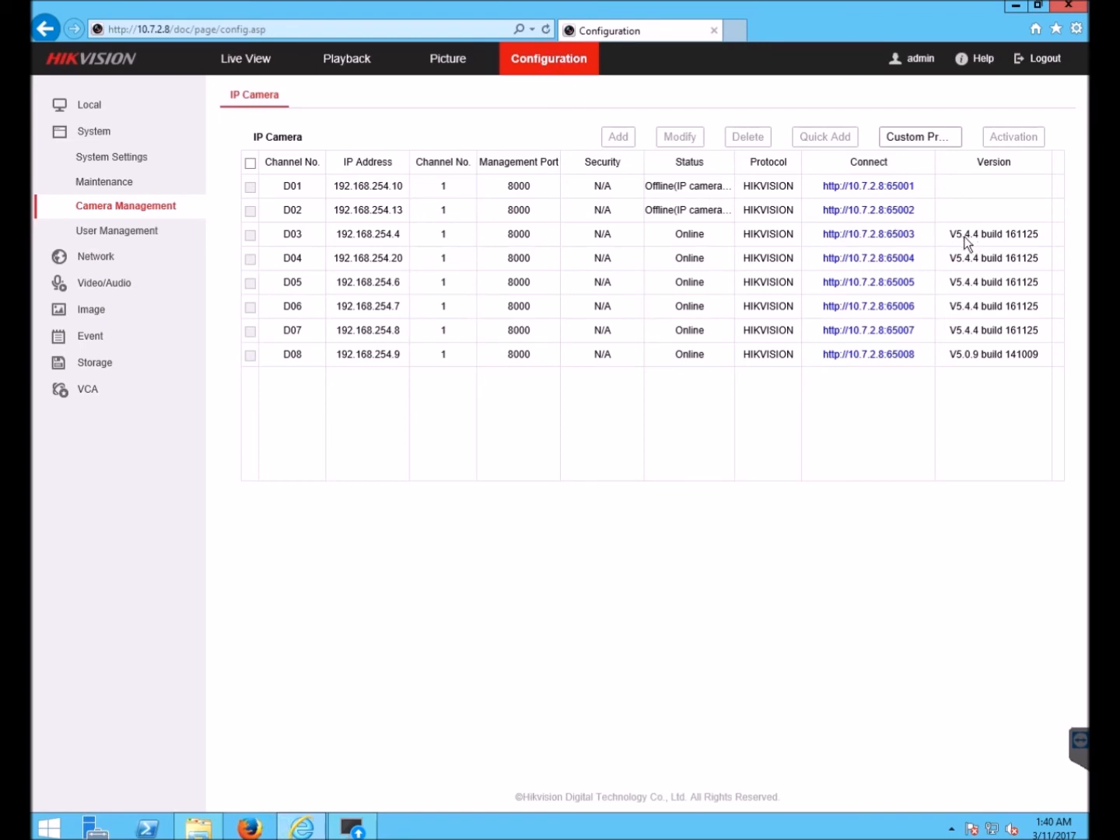
{"action": "mouse_move", "coordinate": [981, 366]}
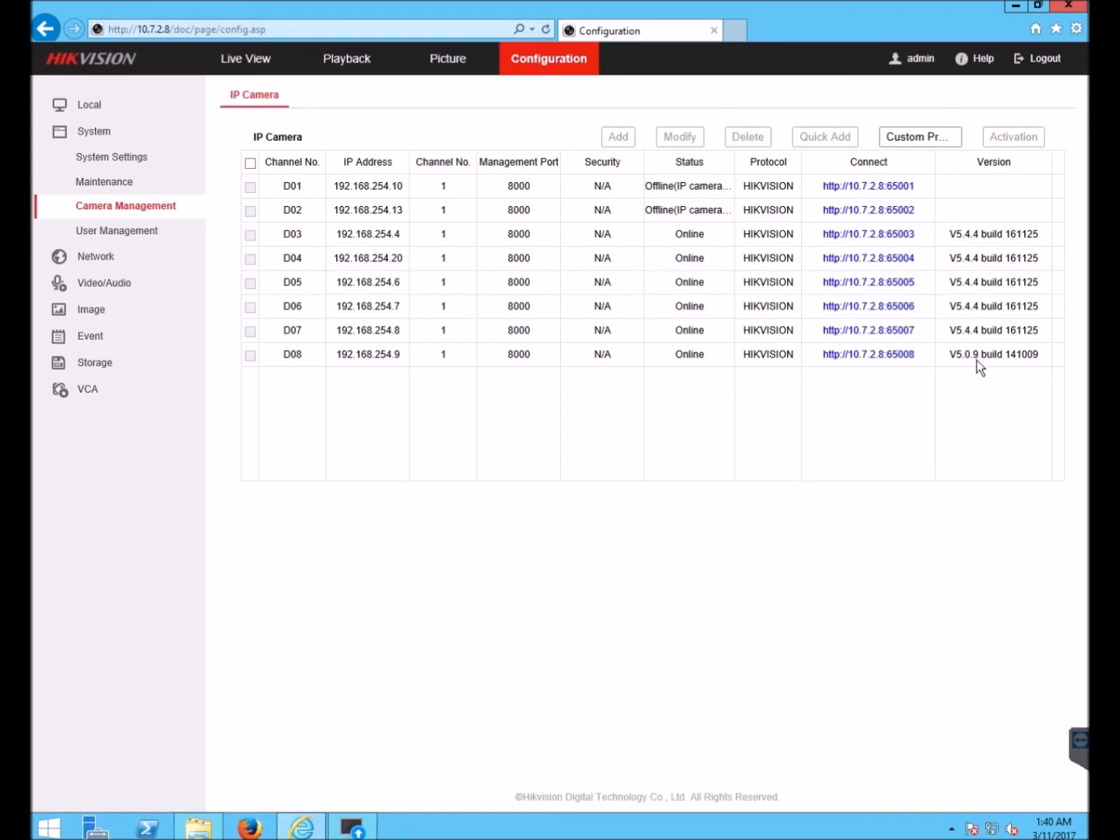
{"action": "mouse_move", "coordinate": [978, 250]}
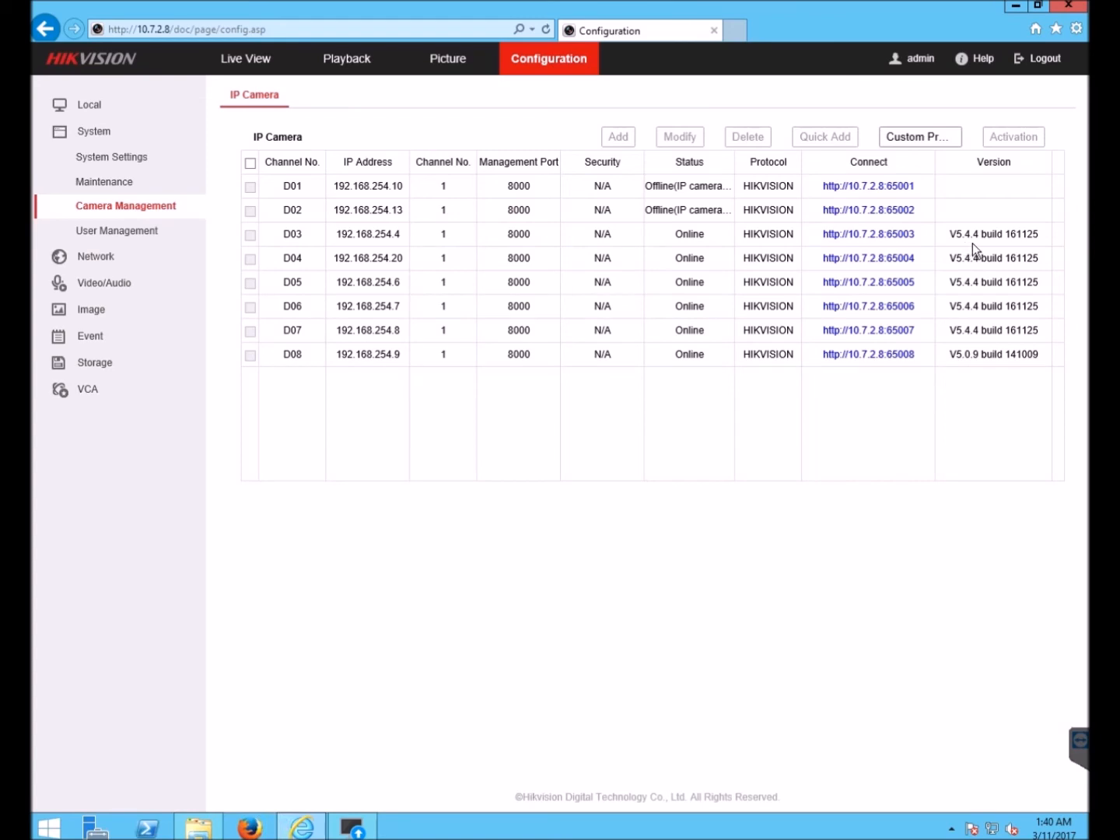
{"action": "mouse_move", "coordinate": [976, 245]}
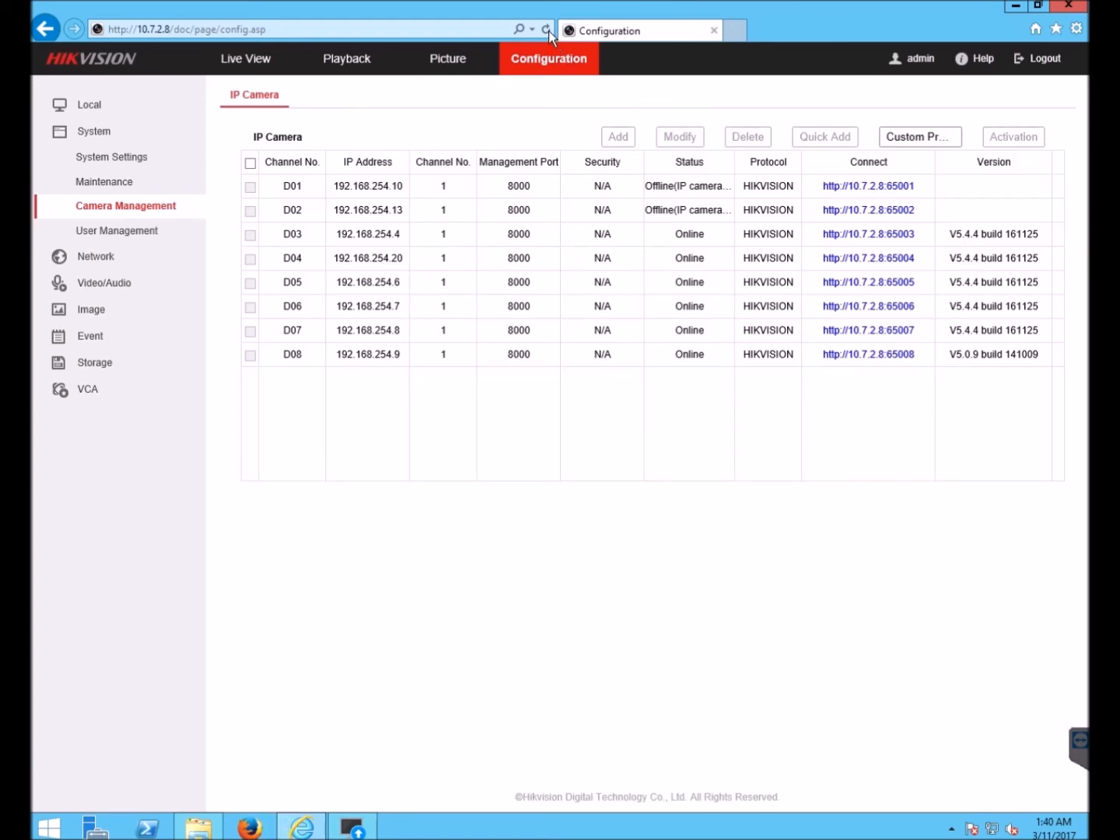
Step: Refresh the NVR Camera Management page to show the new V5.4.5 build 170124 versions
{"action": "left_click", "coordinate": [546, 29]}
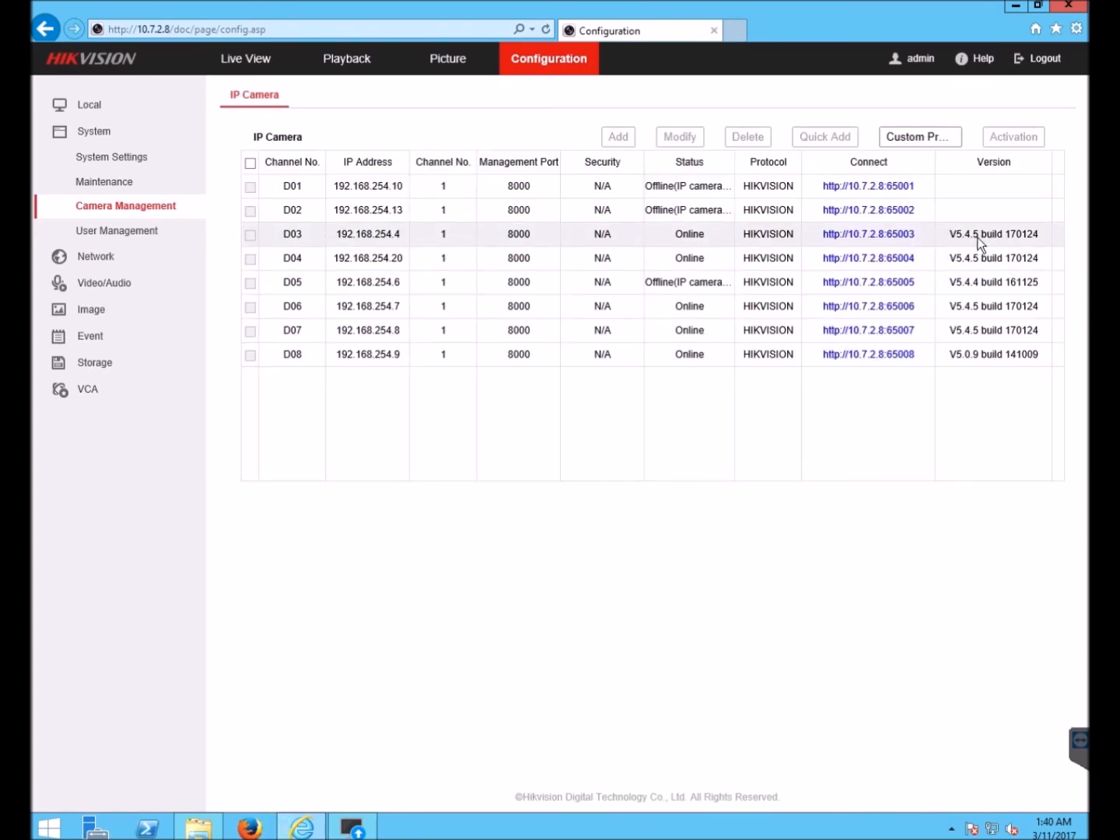
{"action": "mouse_move", "coordinate": [972, 247]}
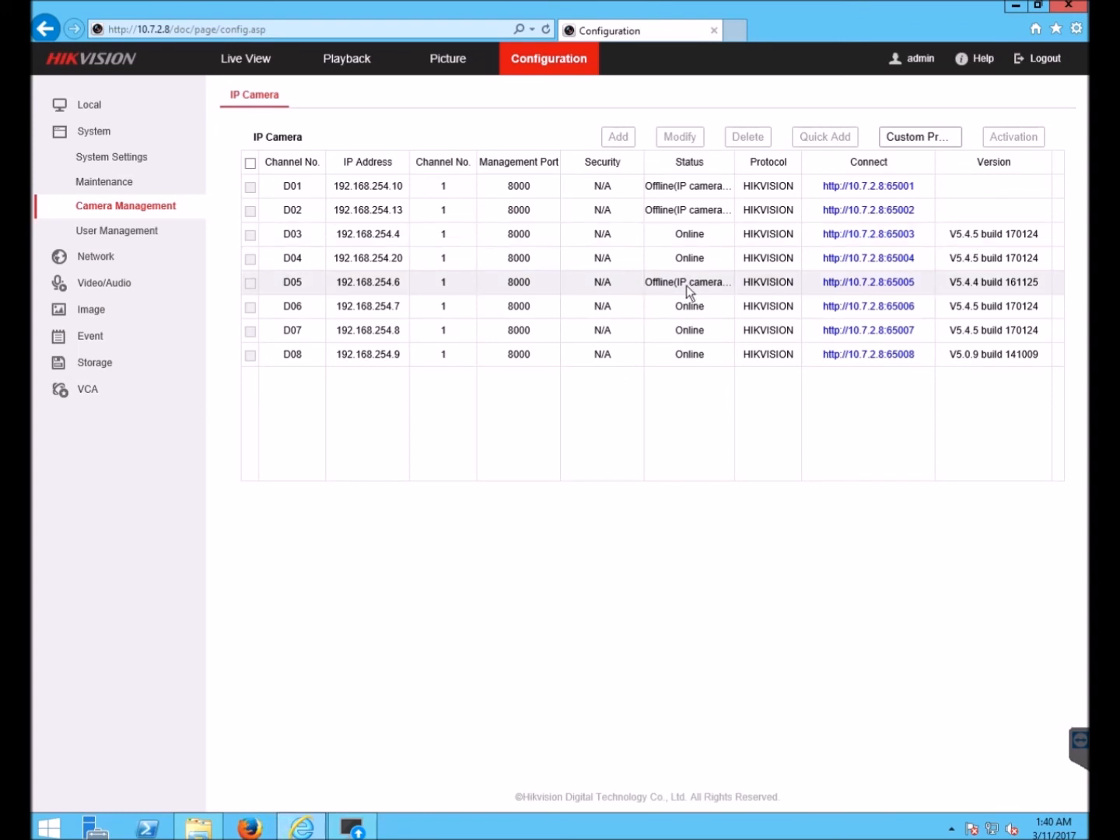
{"action": "mouse_move", "coordinate": [960, 337]}
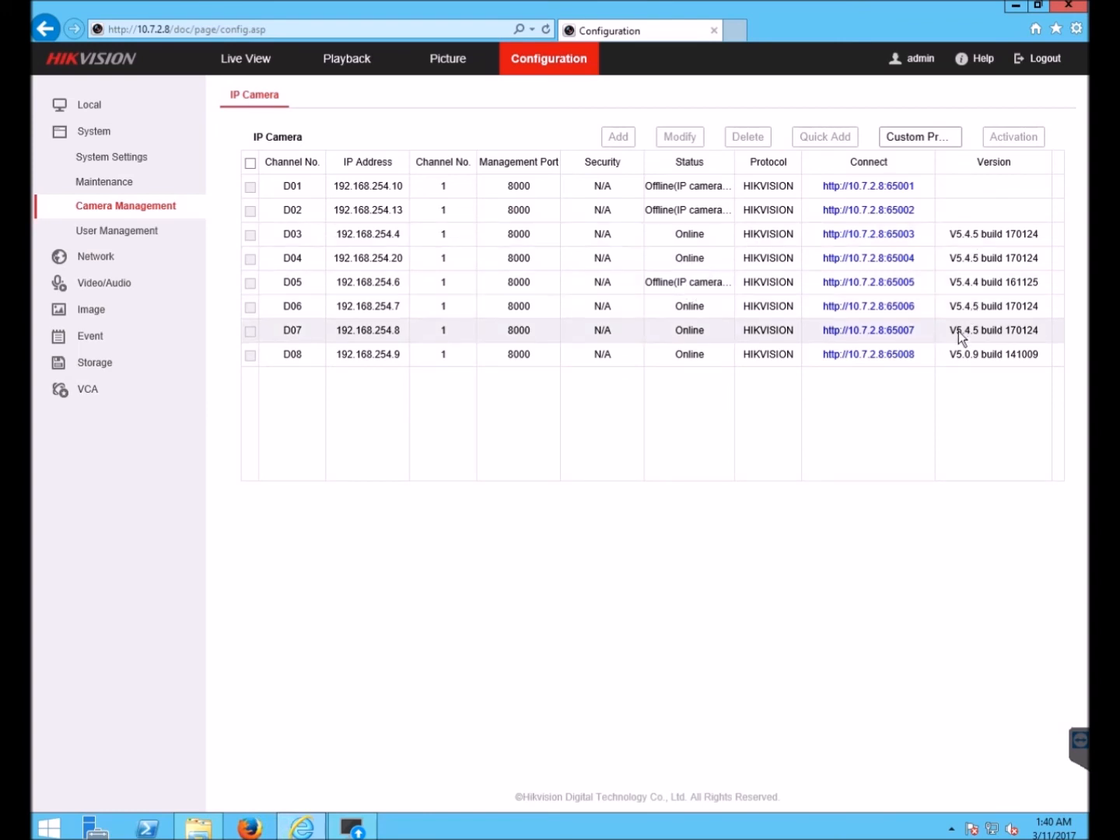
{"action": "mouse_move", "coordinate": [640, 486]}
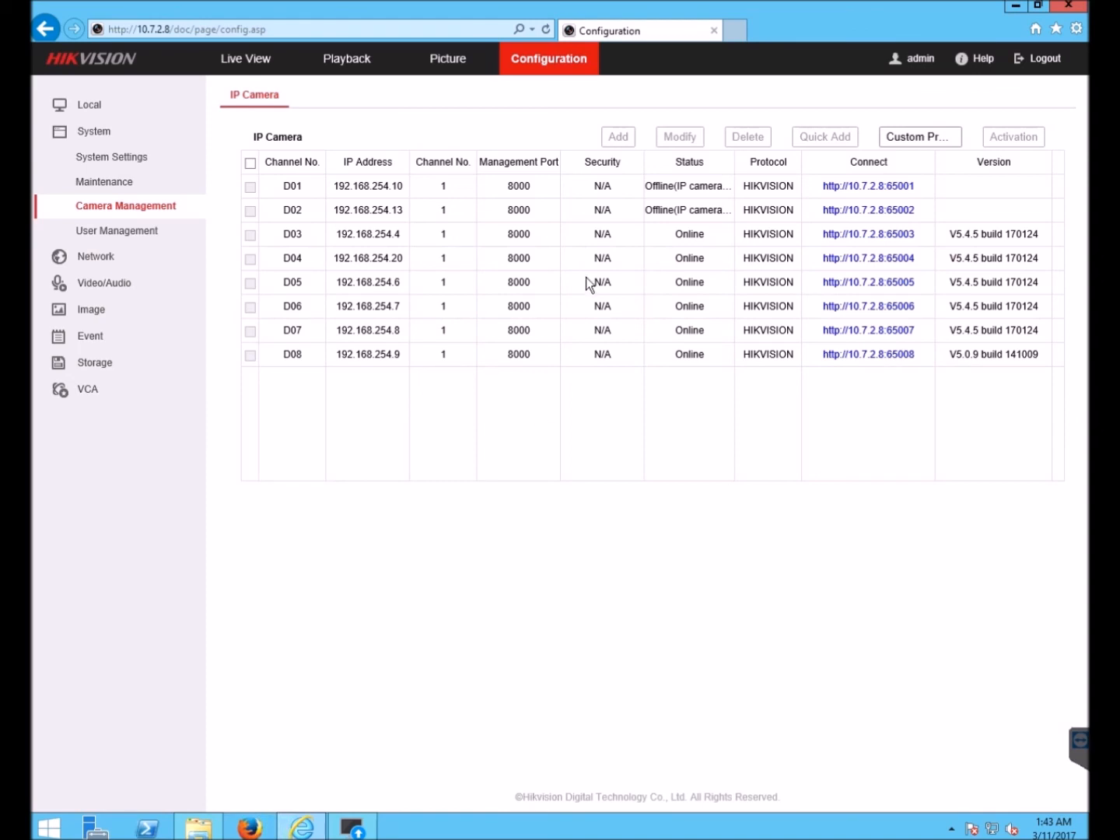
{"action": "mouse_move", "coordinate": [659, 284]}
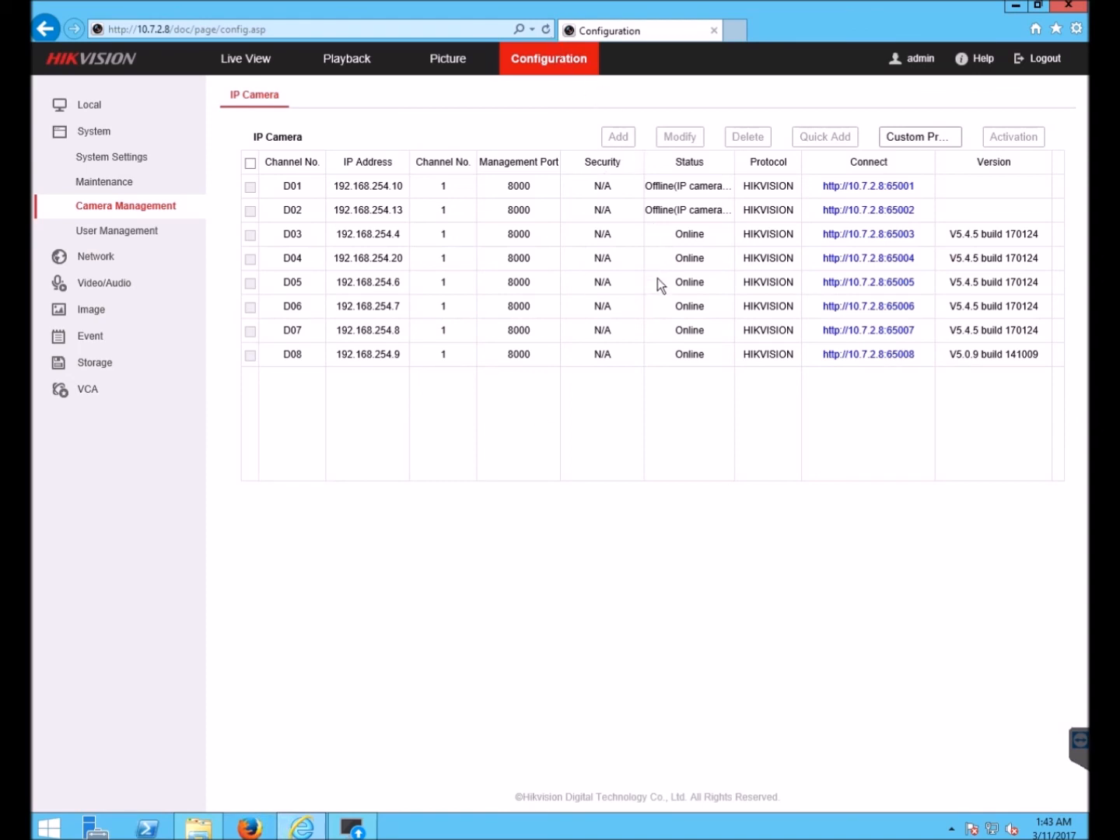
{"action": "mouse_move", "coordinate": [964, 299]}
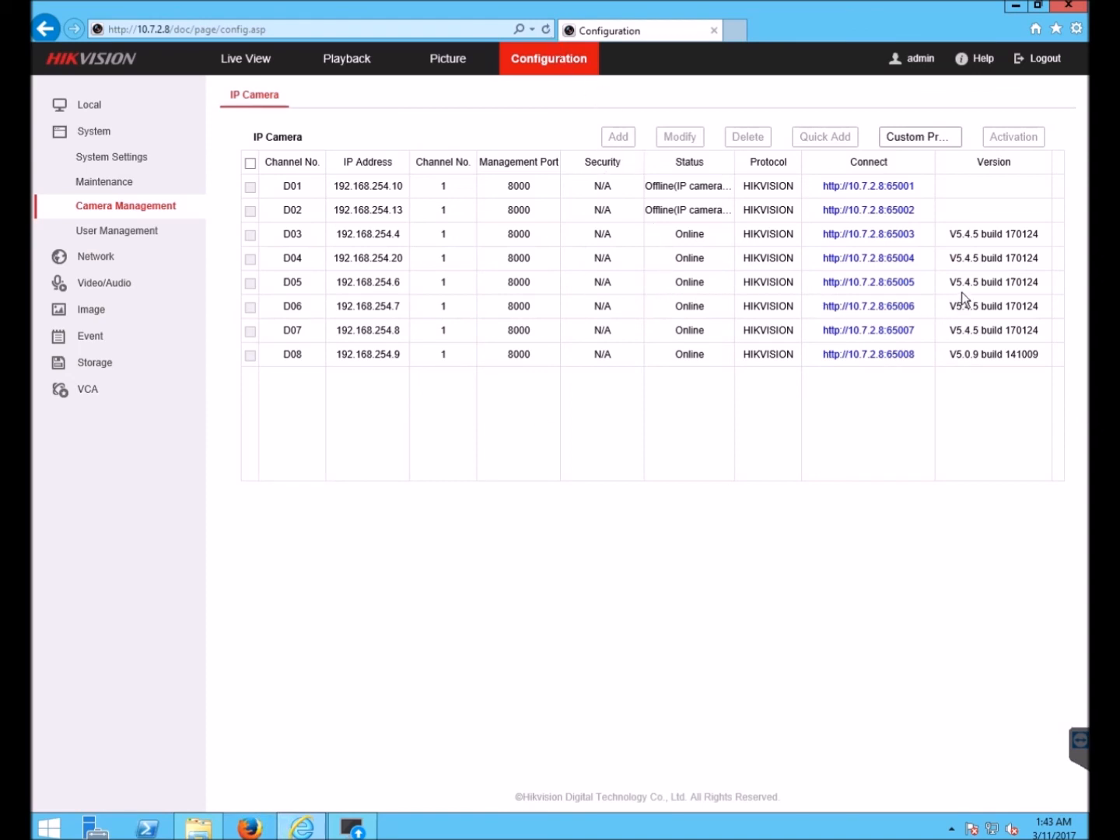
{"action": "mouse_move", "coordinate": [1013, 302]}
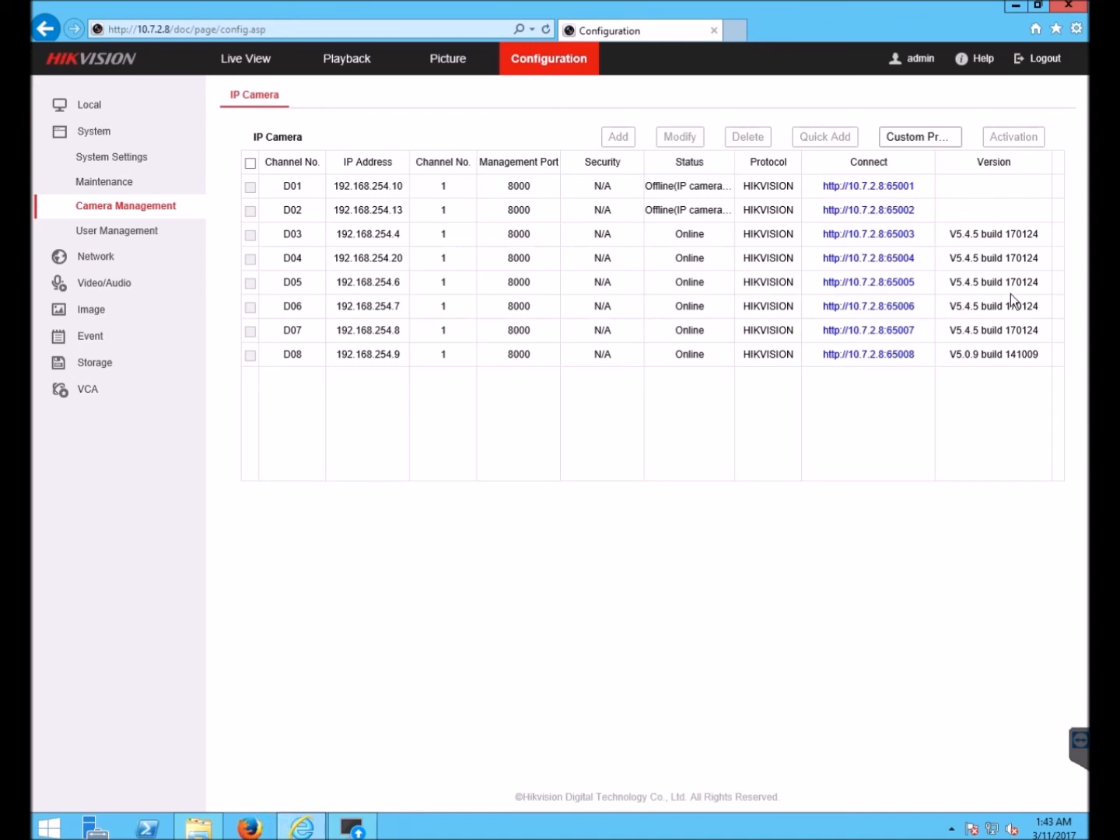
{"action": "mouse_move", "coordinate": [1058, 340]}
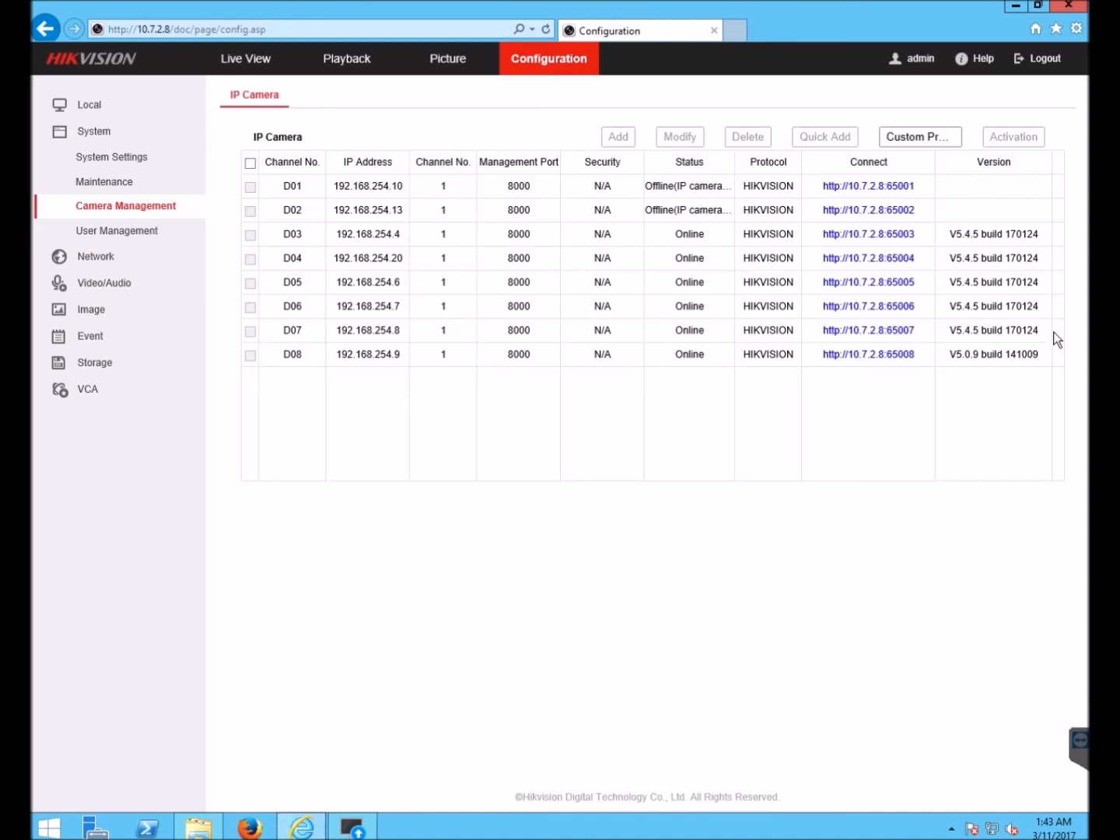
{"action": "mouse_move", "coordinate": [1058, 350]}
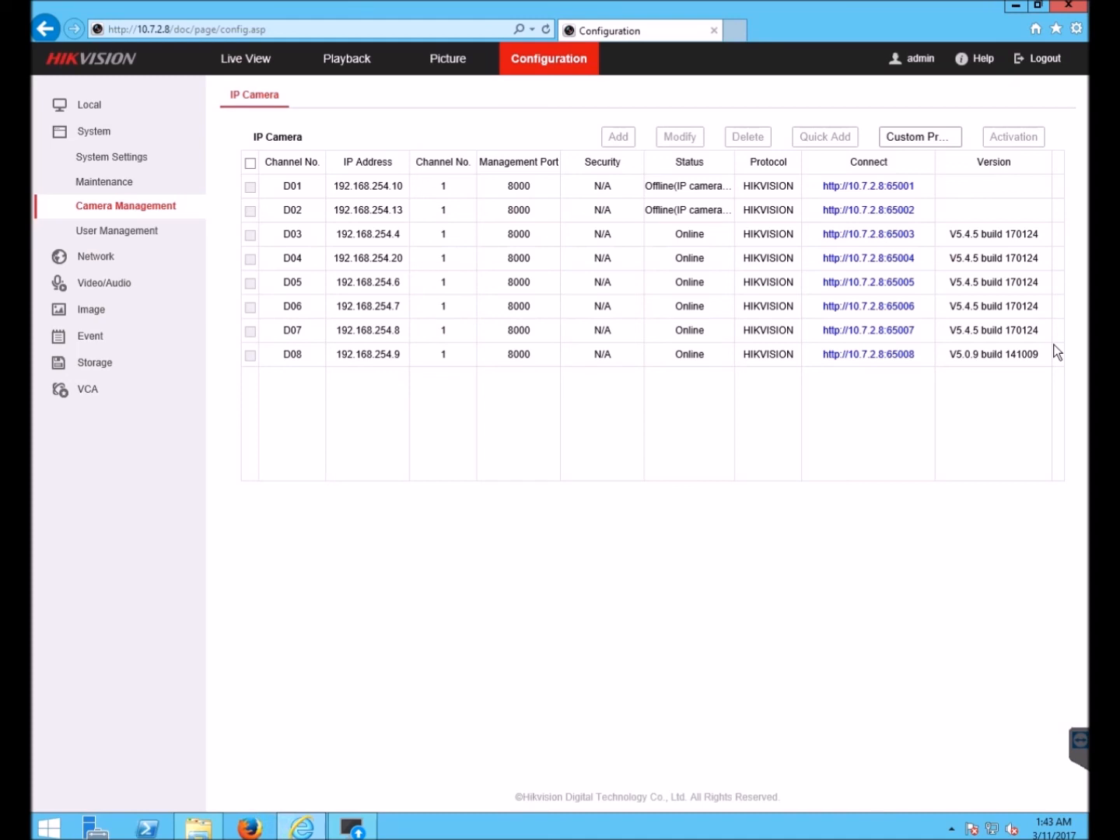
{"action": "mouse_move", "coordinate": [351, 504]}
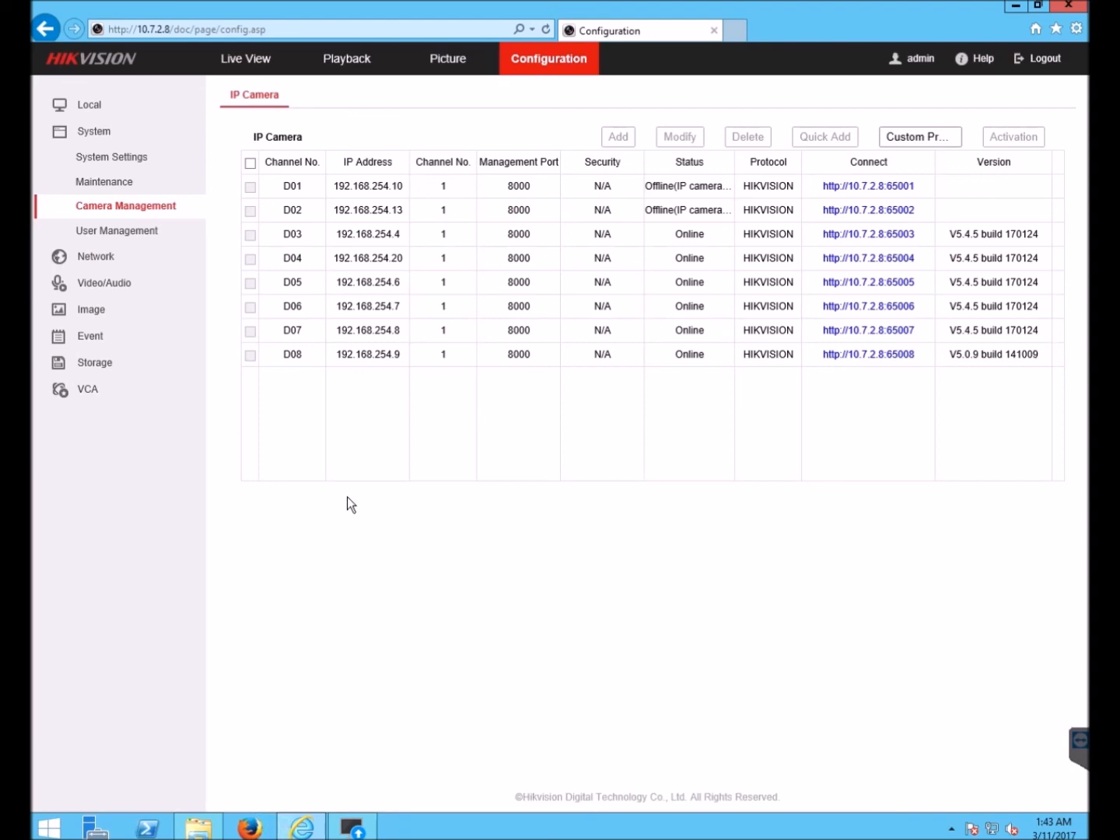